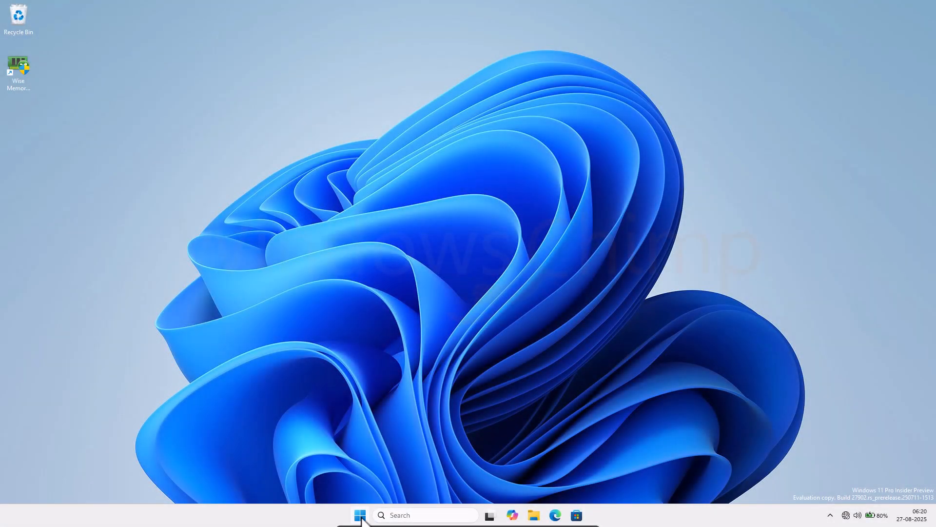
Search the Start menu for 'services' and launch the Services console.
text(services)
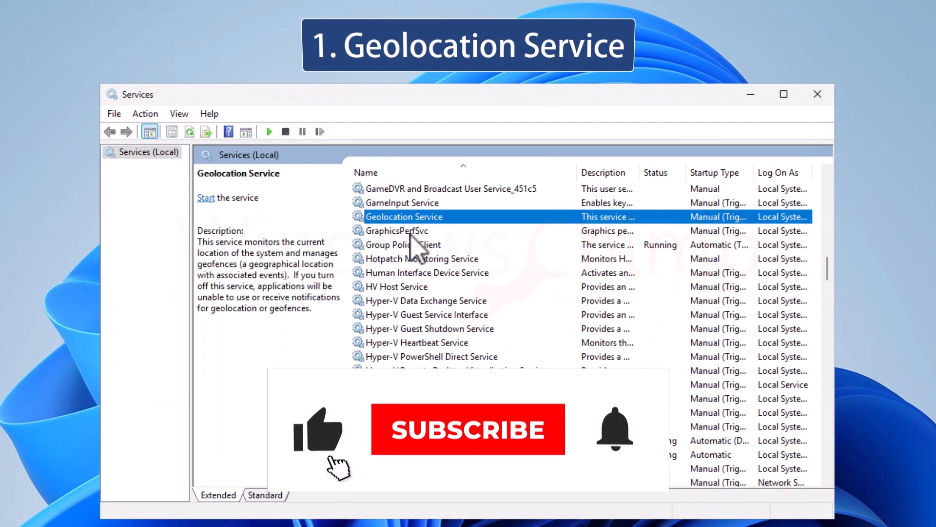
Change the Geolocation Service startup type to Disabled and apply it.
click(468, 428)
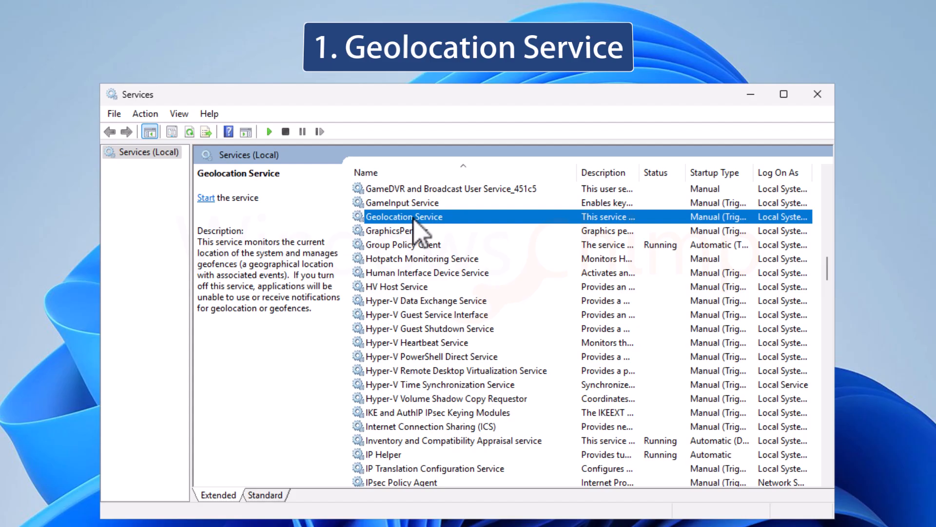
double_click(404, 216)
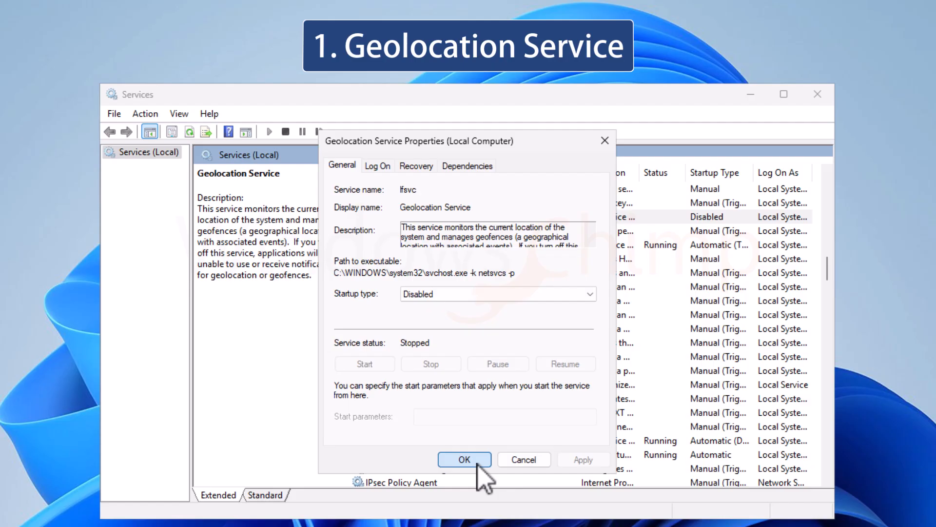
click(464, 459)
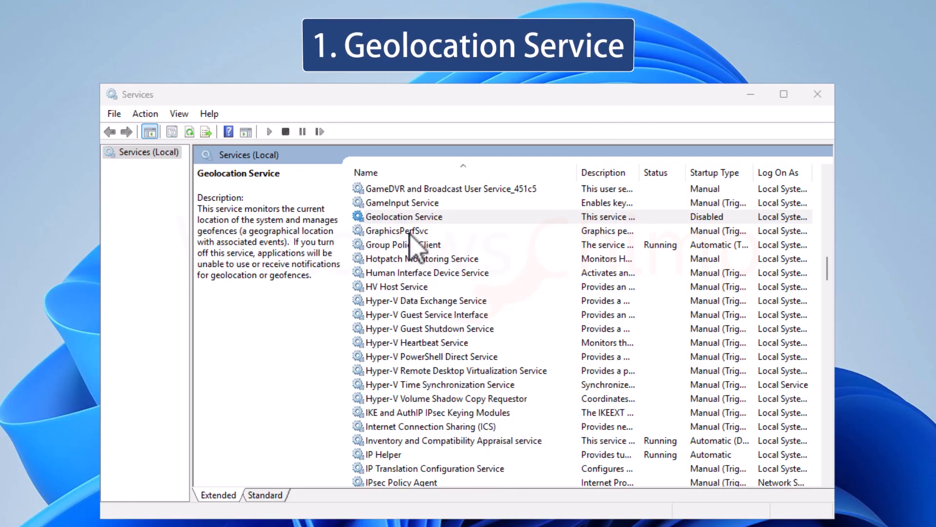
click(397, 231)
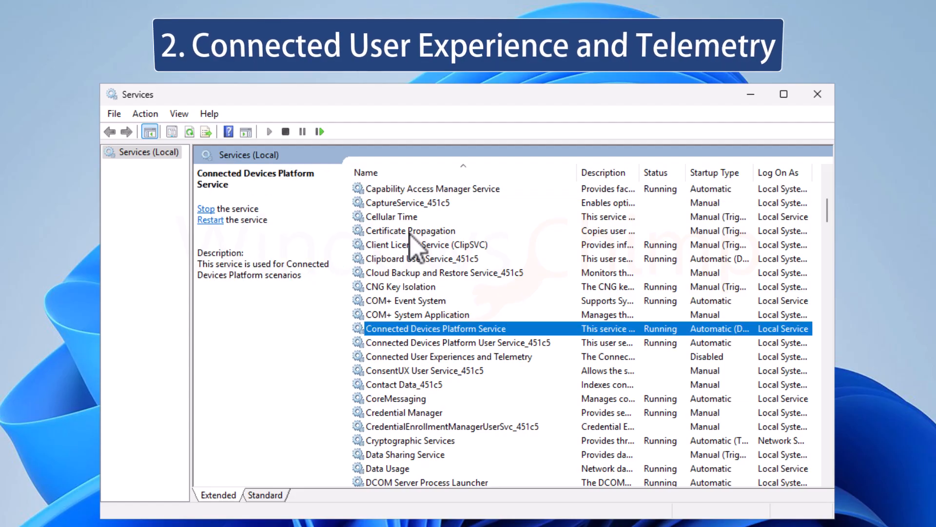
mouse_move(444, 367)
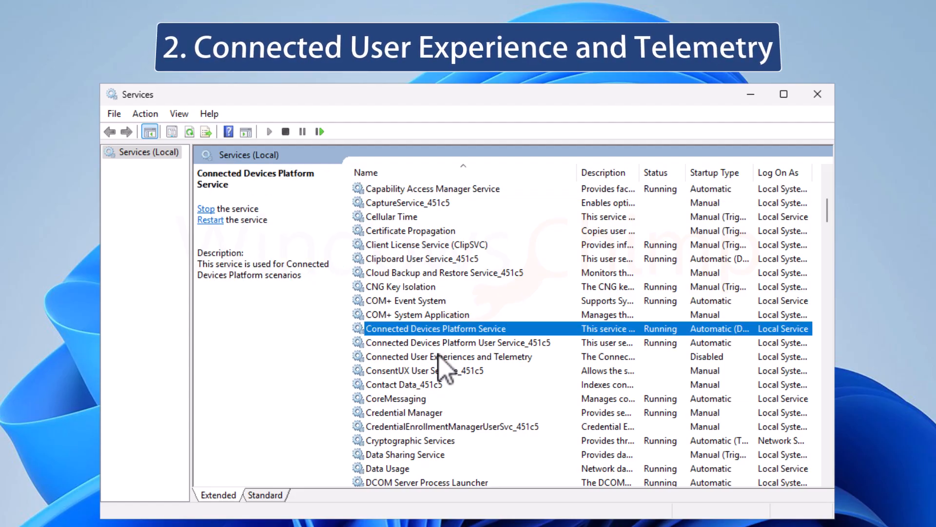
Set Connected User Experiences and Telemetry and Windows Error Reporting to Disabled.
double_click(447, 356)
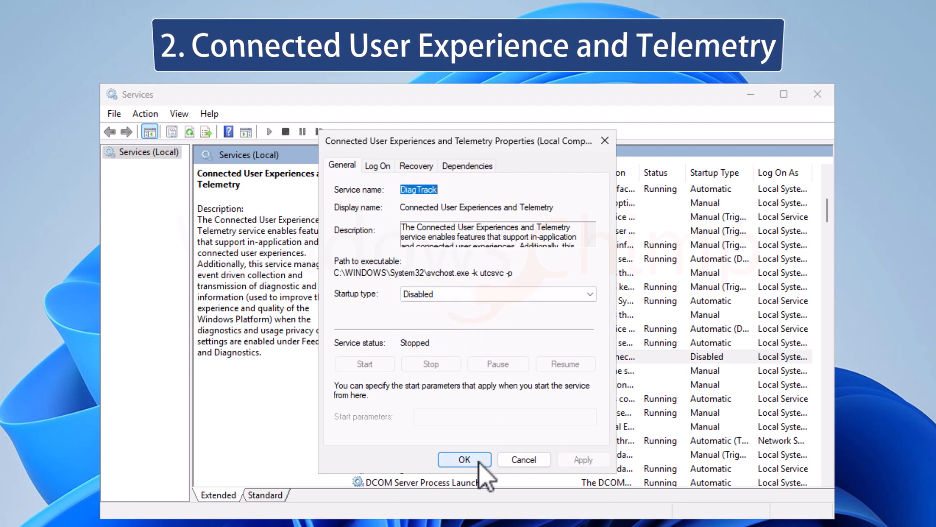
click(464, 460)
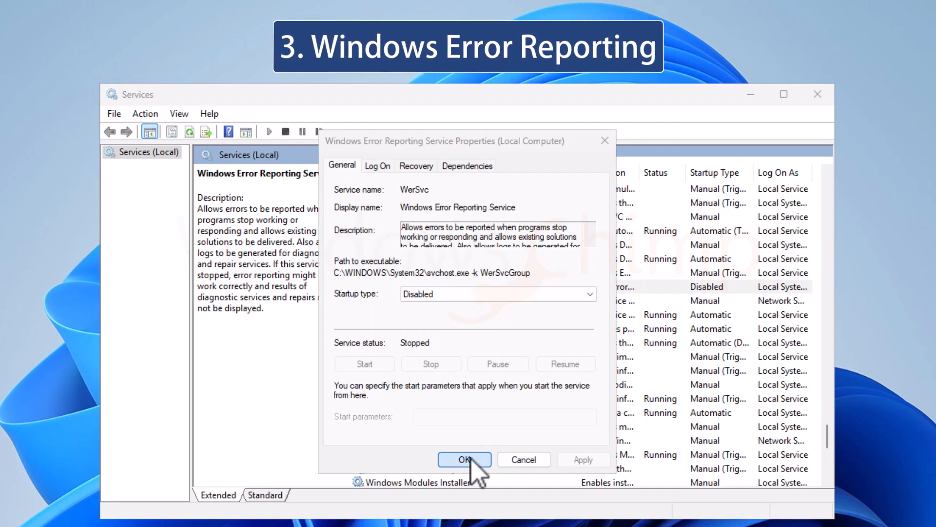
click(465, 460)
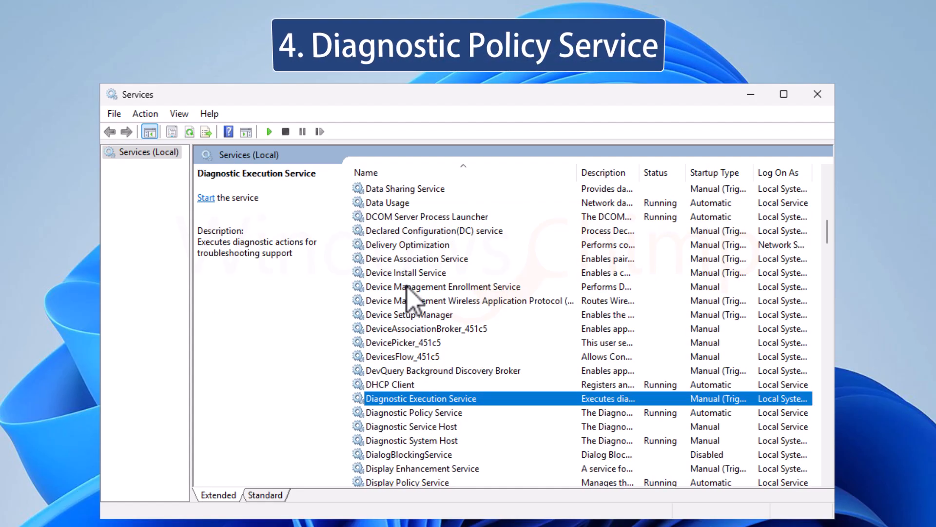
mouse_move(430, 427)
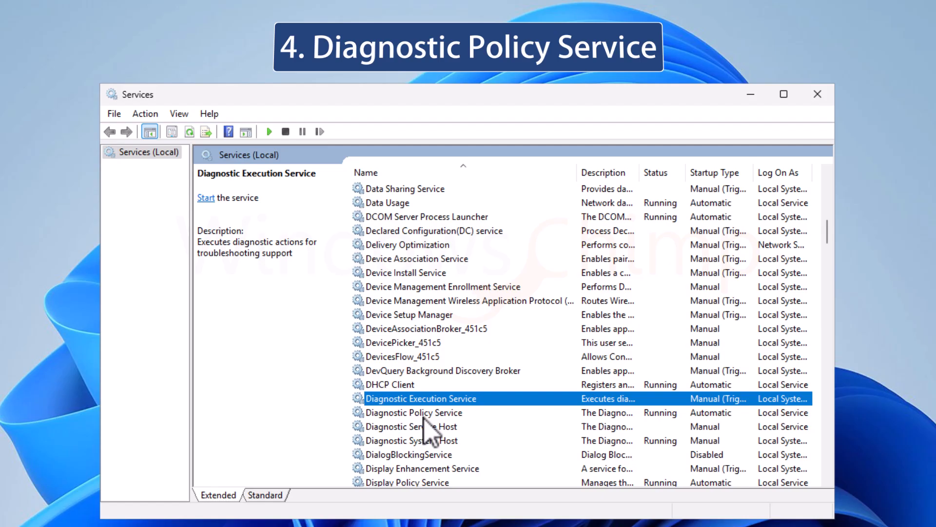
Stop the Diagnostic Policy Service and set its startup type to Disabled.
double_click(414, 412)
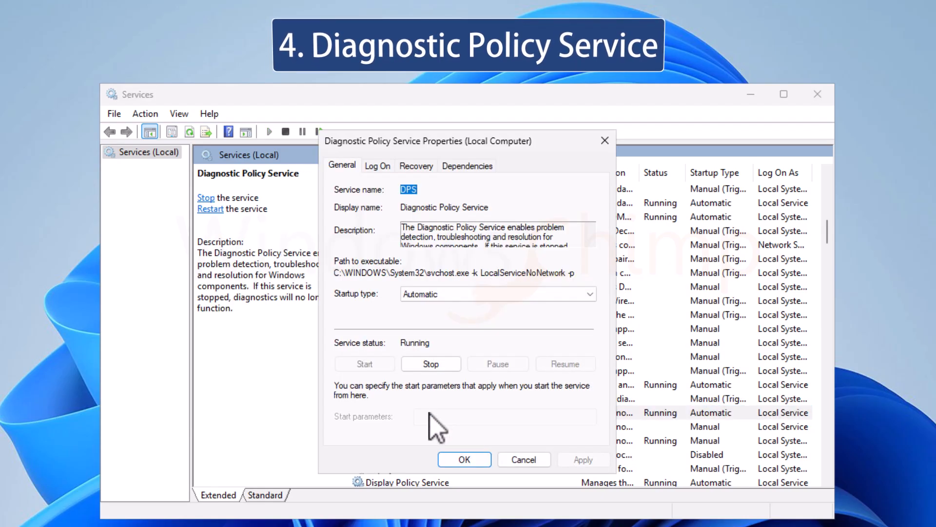
click(431, 364)
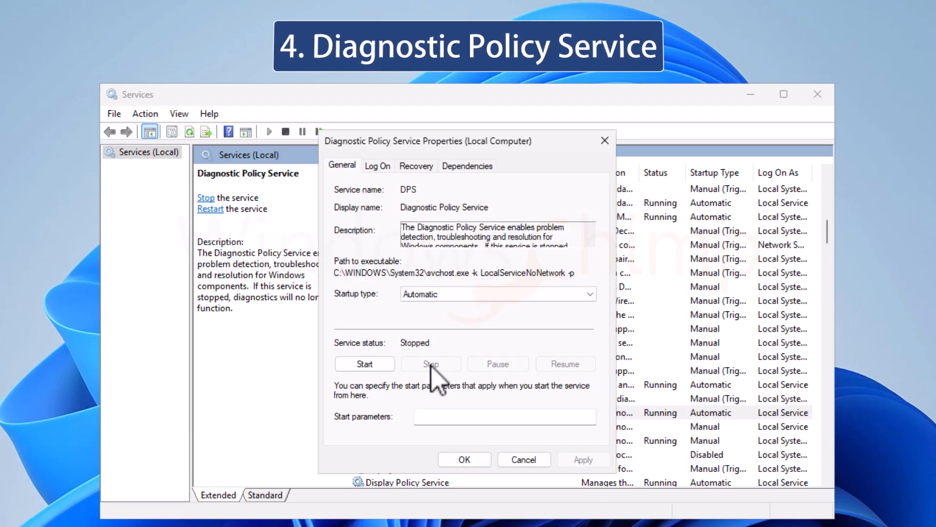
click(495, 293)
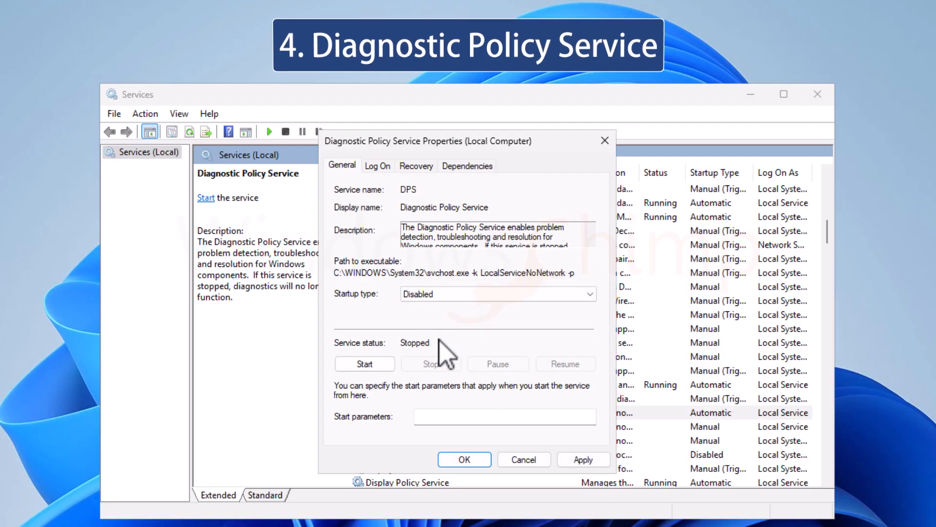
click(464, 460)
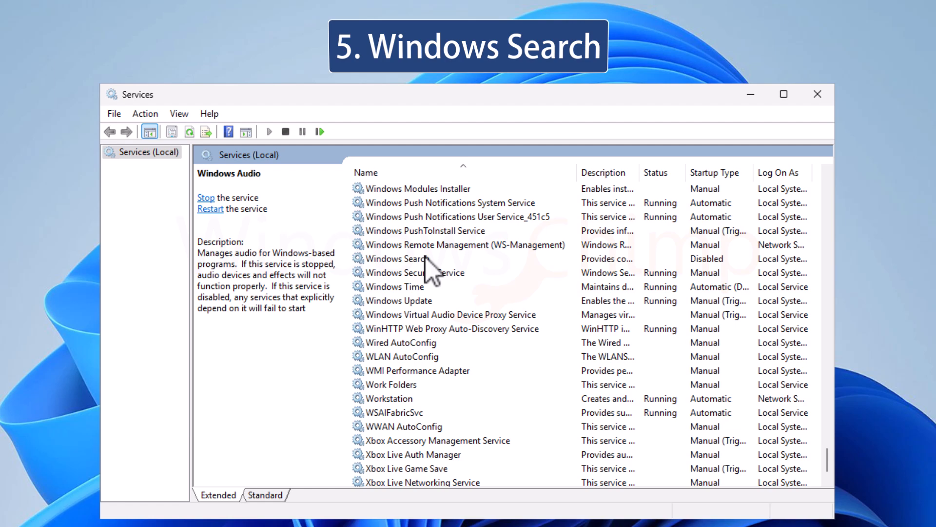
Set Windows Search to Disabled, then open SysMain to check it's Disabled.
double_click(396, 258)
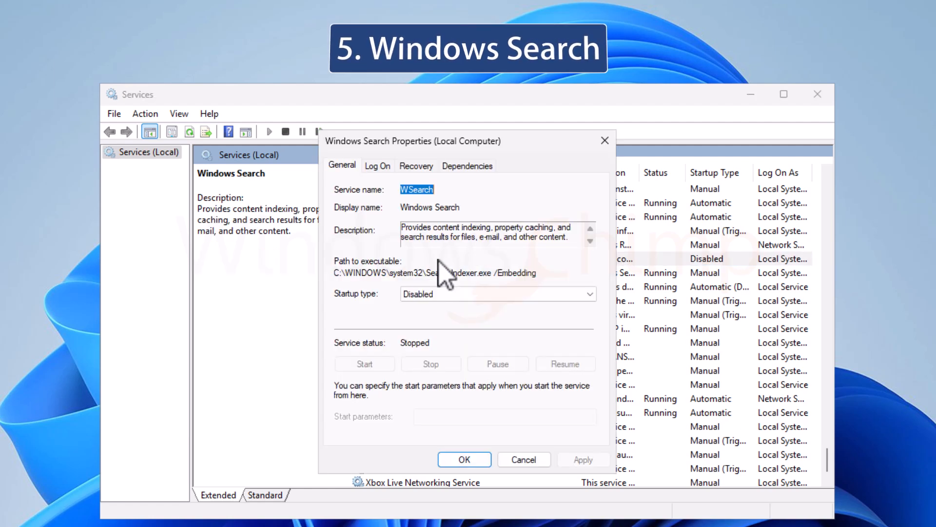
mouse_move(431, 370)
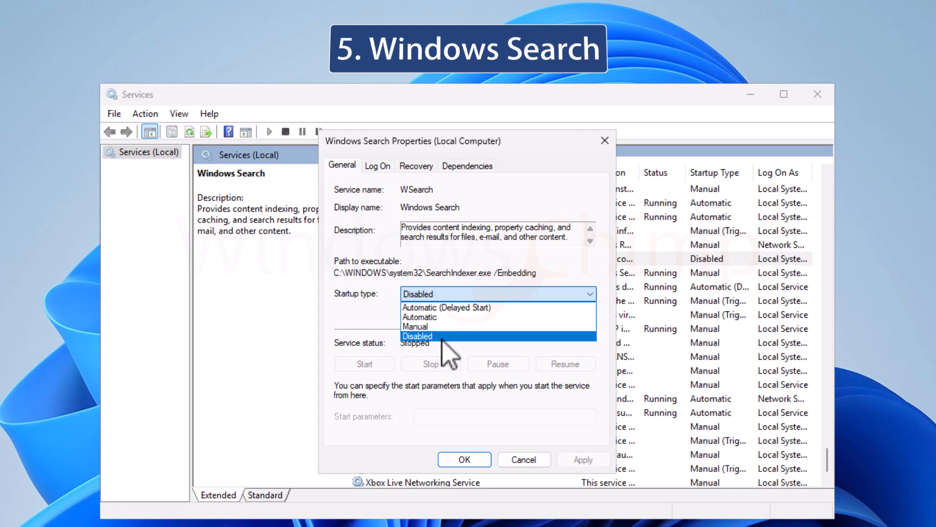
click(417, 335)
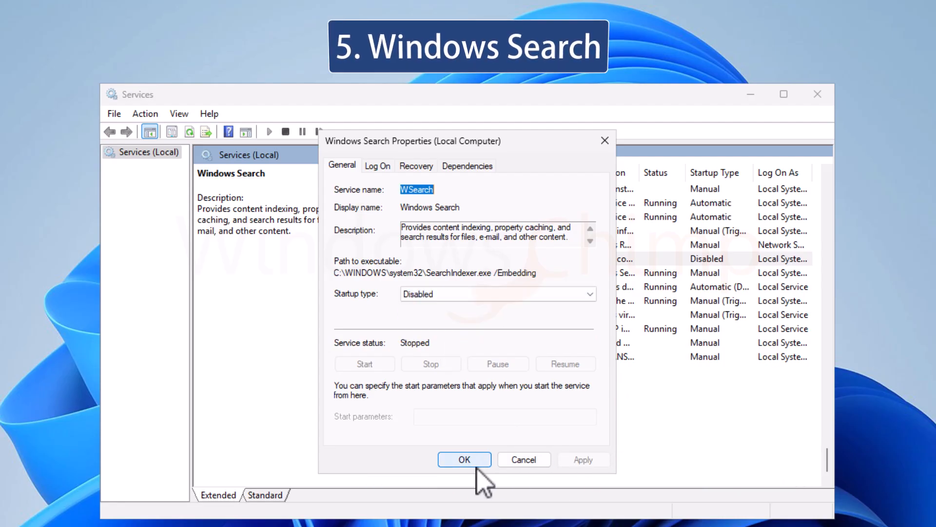
click(465, 459)
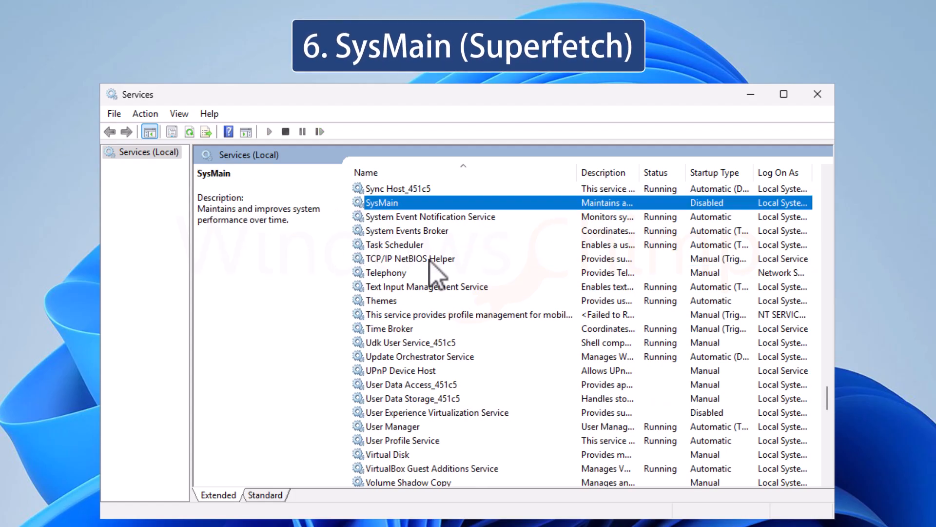
double_click(382, 203)
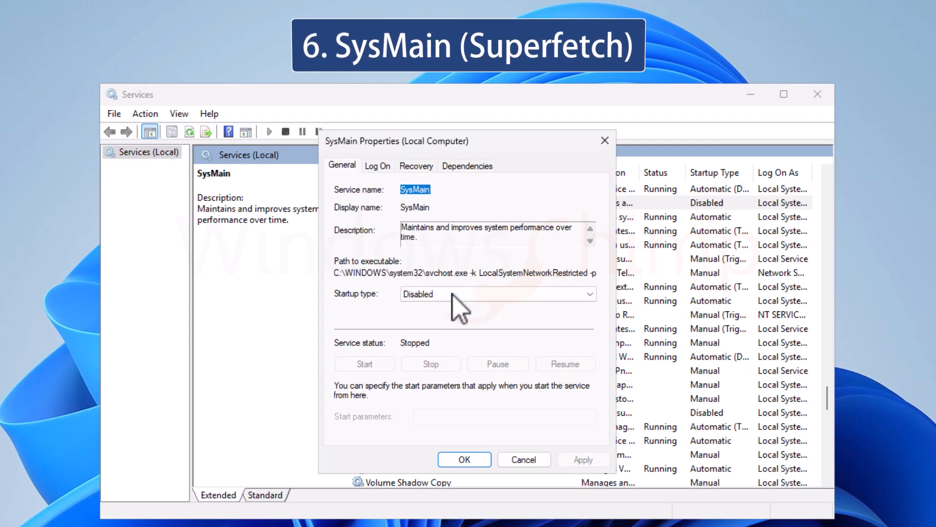
mouse_move(583, 460)
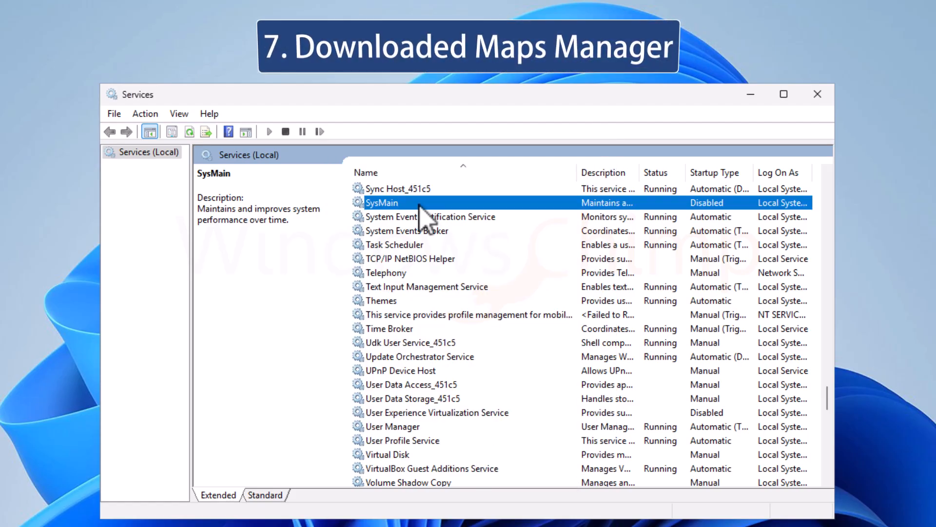
Stop the Print Spooler and set its startup type to Disabled.
click(431, 216)
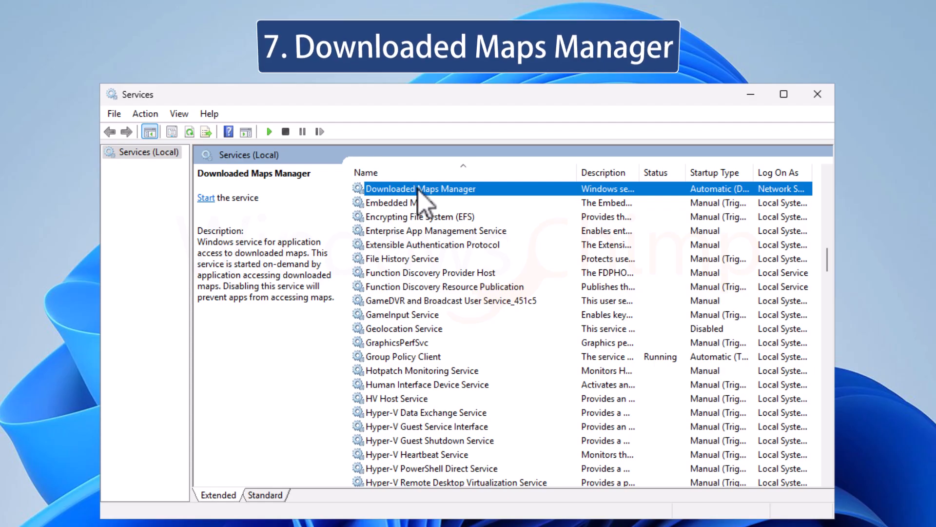
double_click(421, 189)
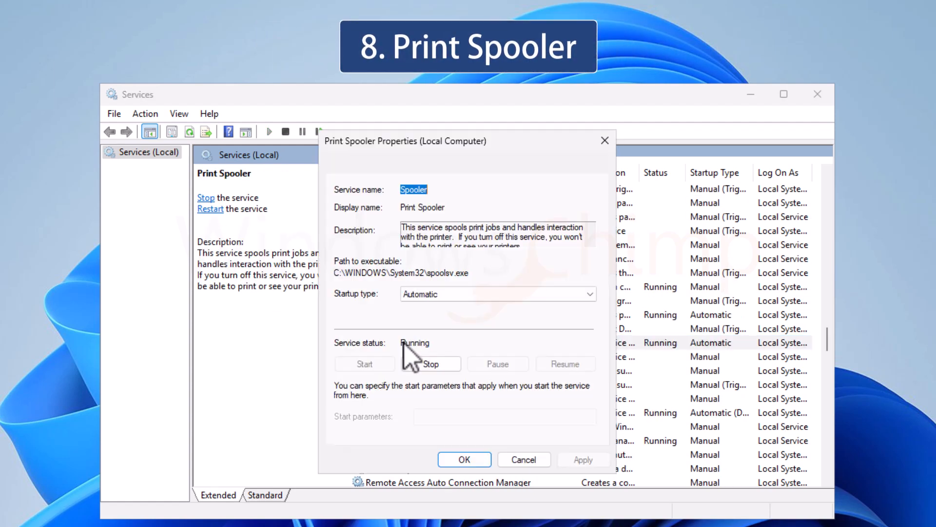
click(430, 364)
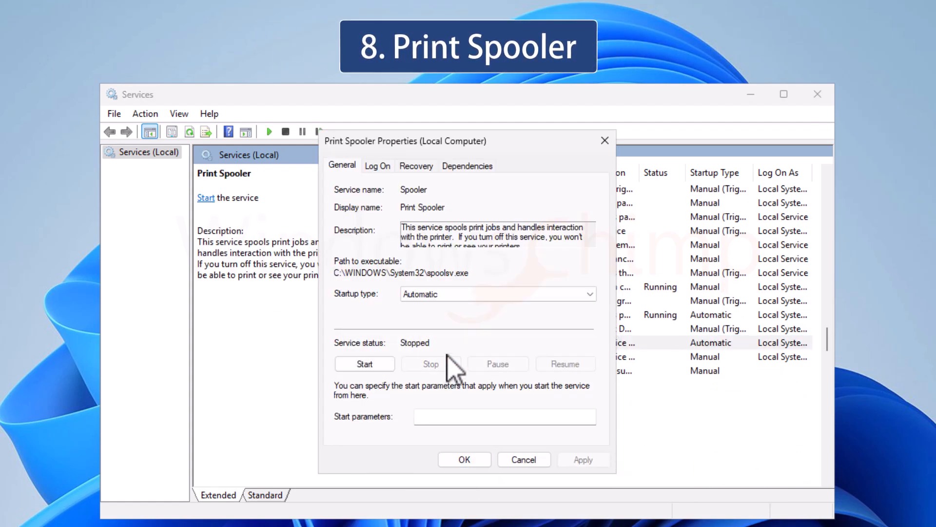
click(465, 459)
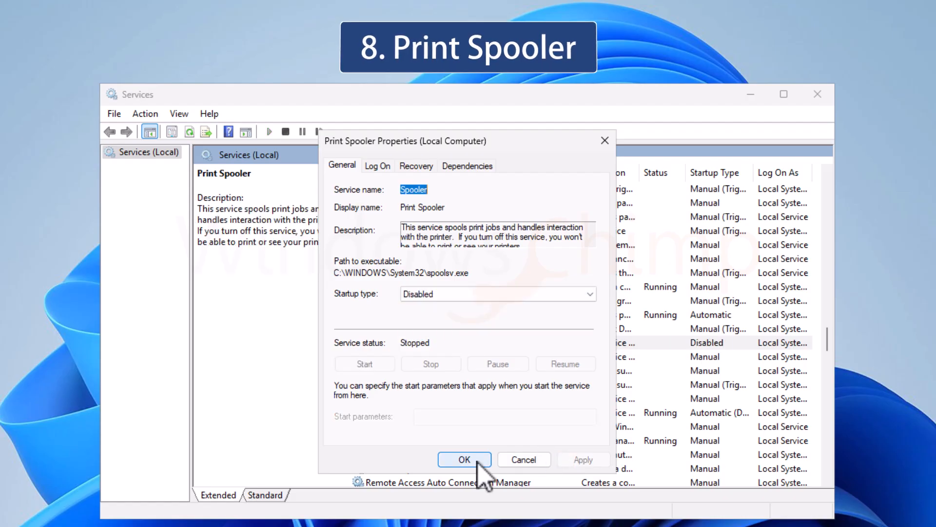
click(465, 460)
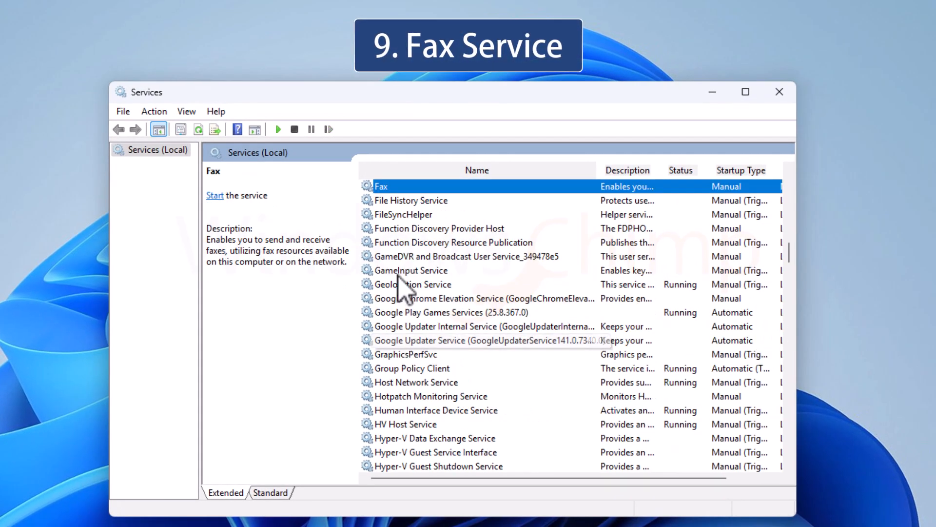
Switch the Retail Demo Service startup type to Disabled.
double_click(381, 186)
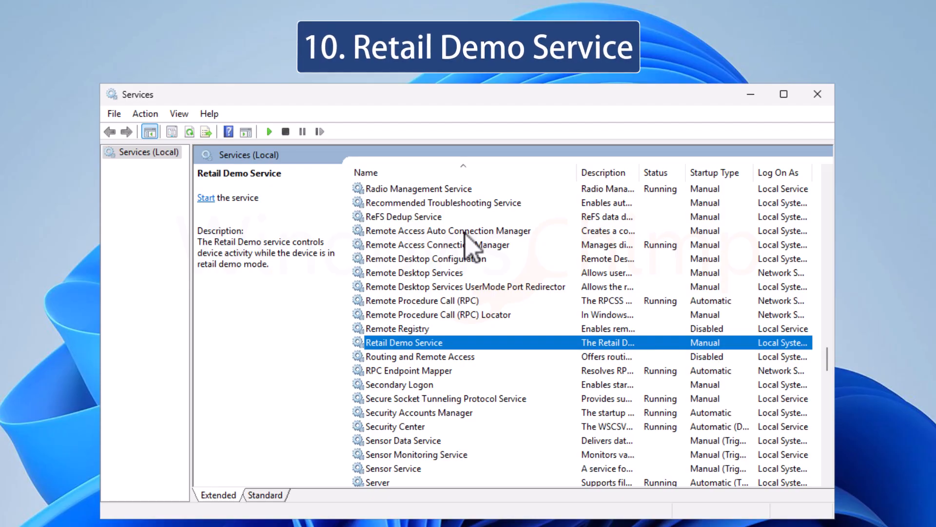
double_click(404, 342)
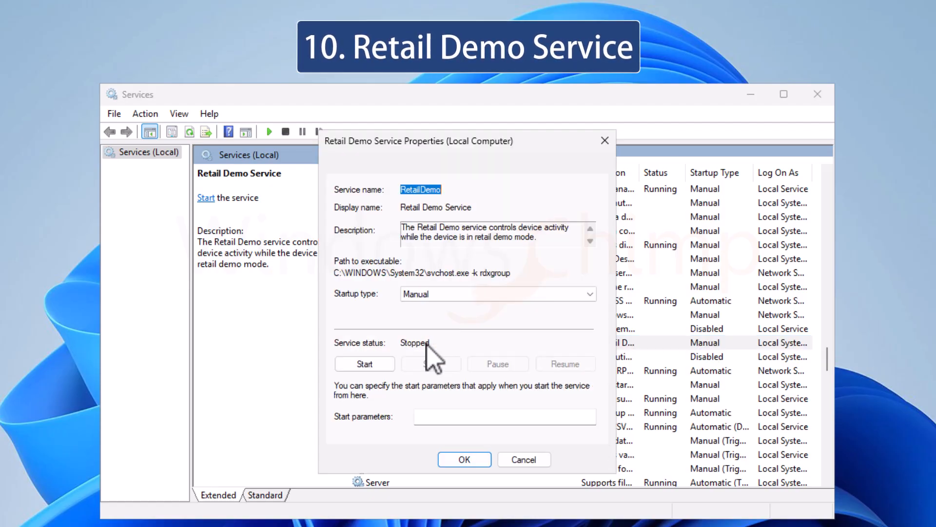
click(497, 294)
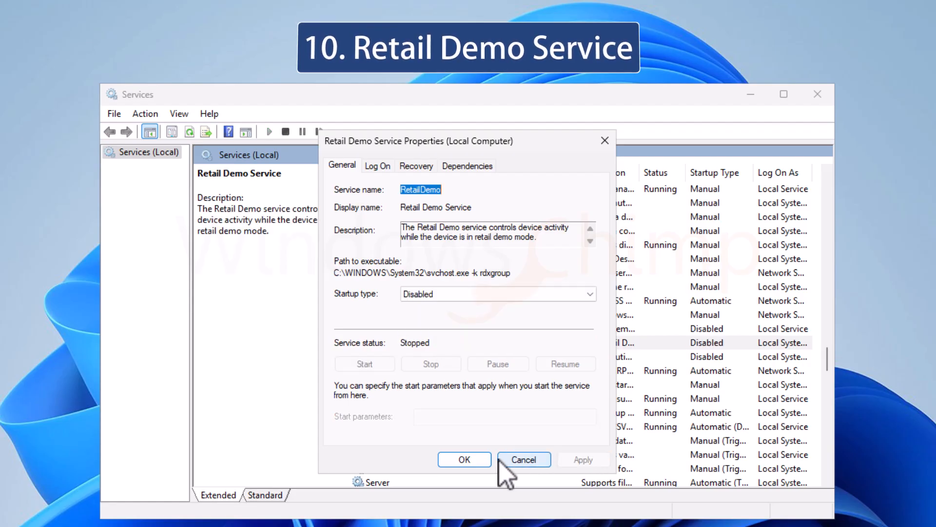
click(523, 460)
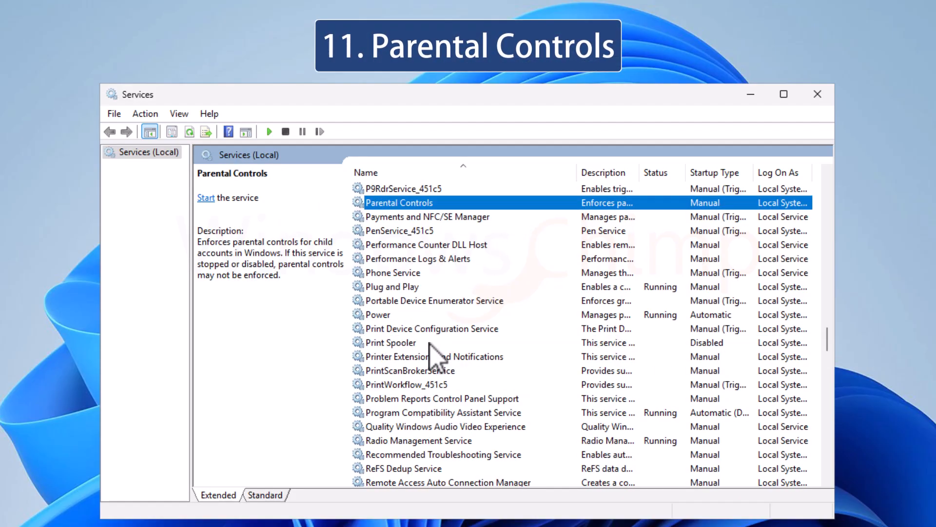
Disable Parental Controls, Bluetooth Audio Gateway Service and Bluetooth Support Service.
double_click(399, 202)
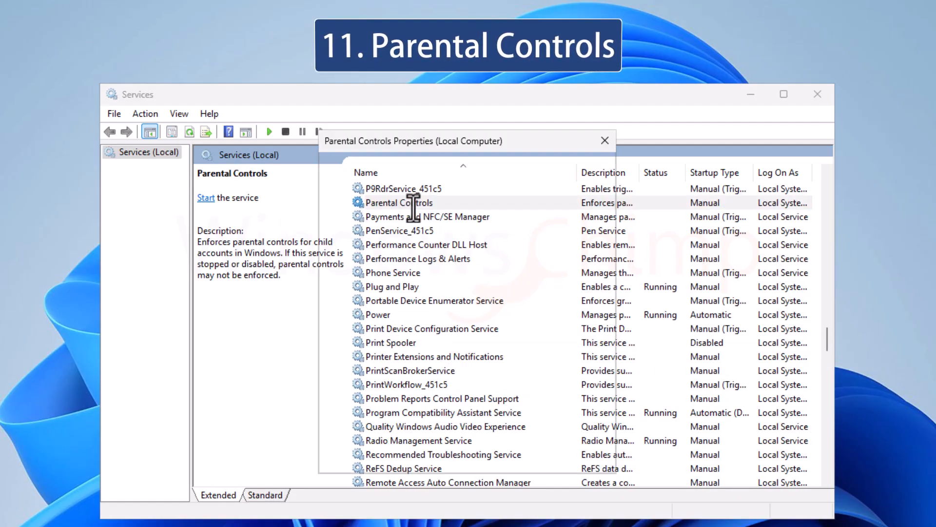
click(499, 293)
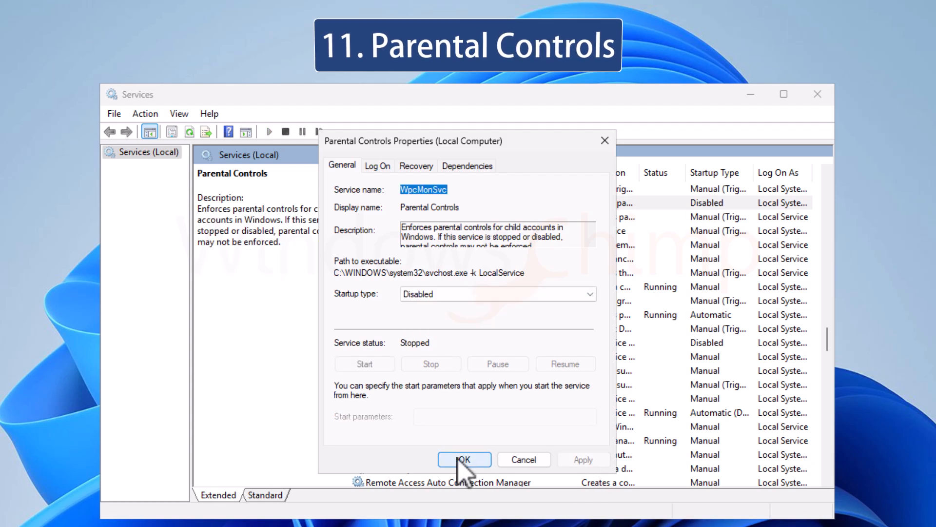
click(465, 459)
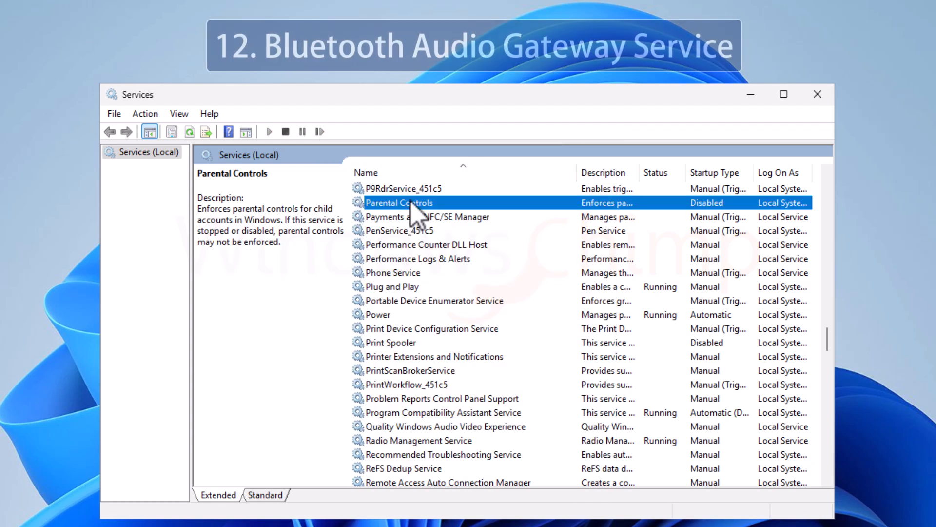
mouse_move(472, 306)
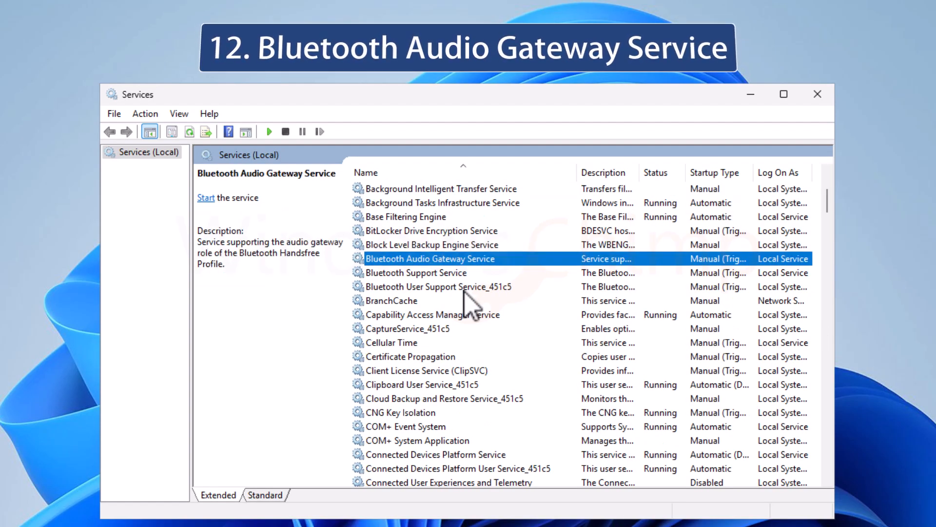
double_click(429, 258)
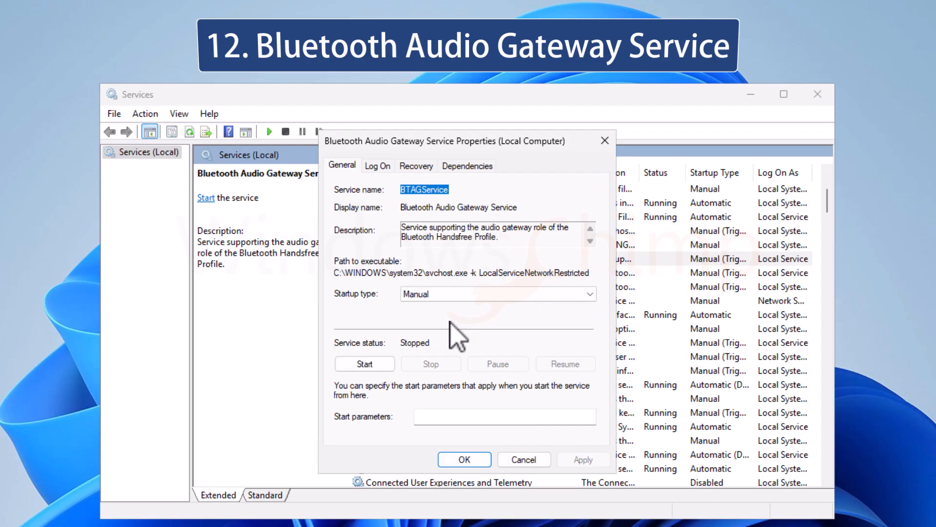
click(582, 459)
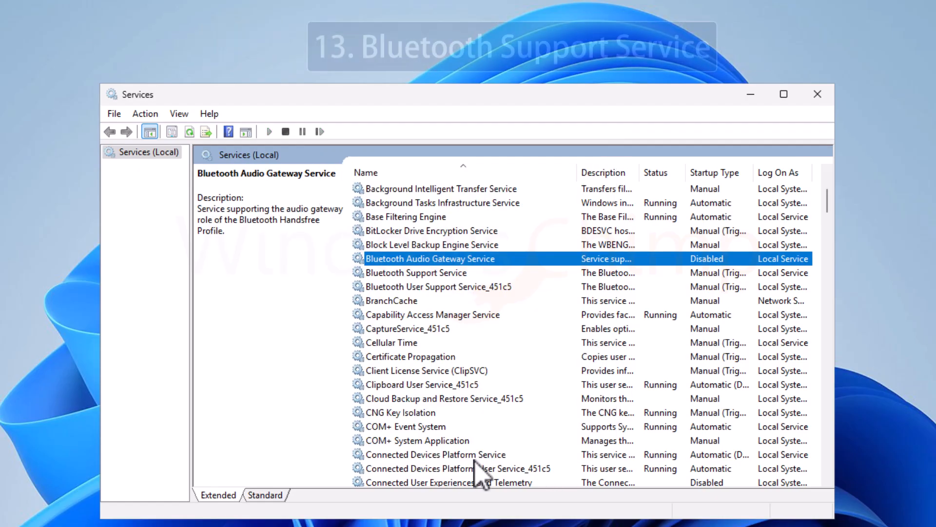
click(416, 272)
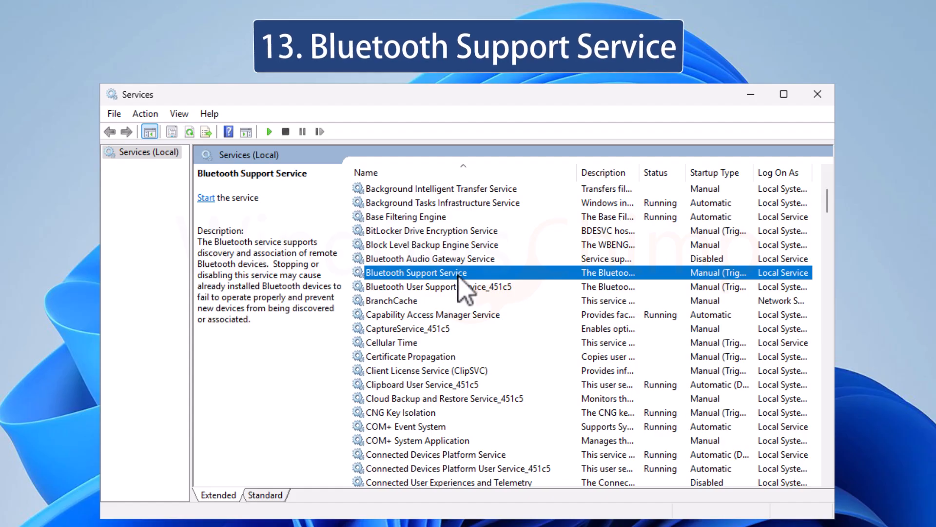
click(587, 294)
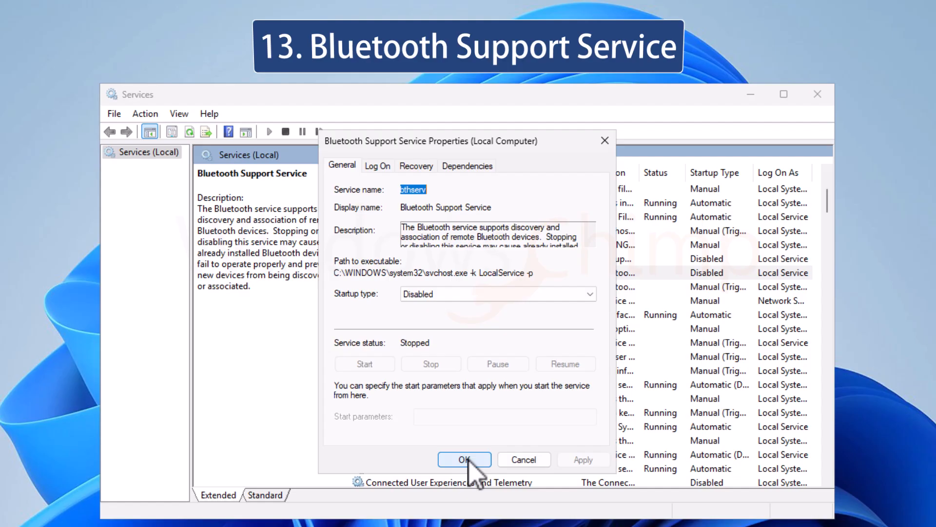
click(465, 459)
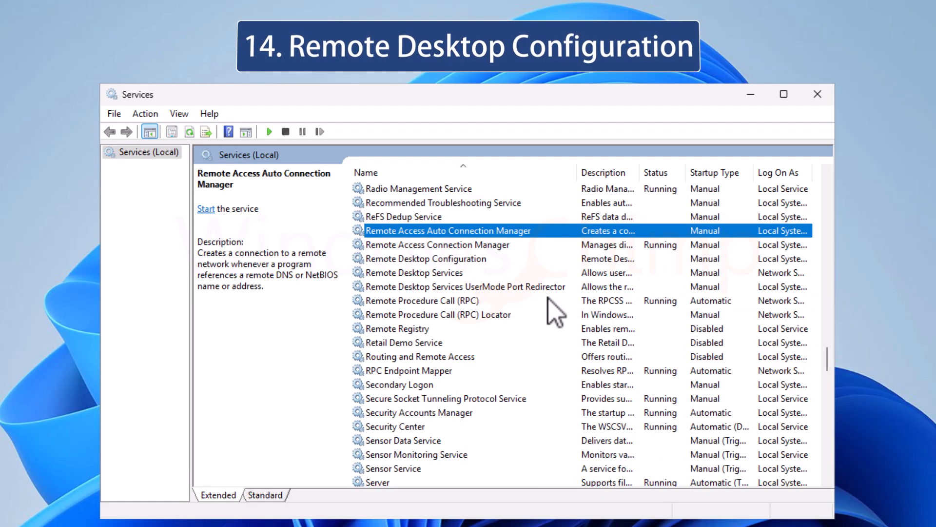
mouse_move(526, 289)
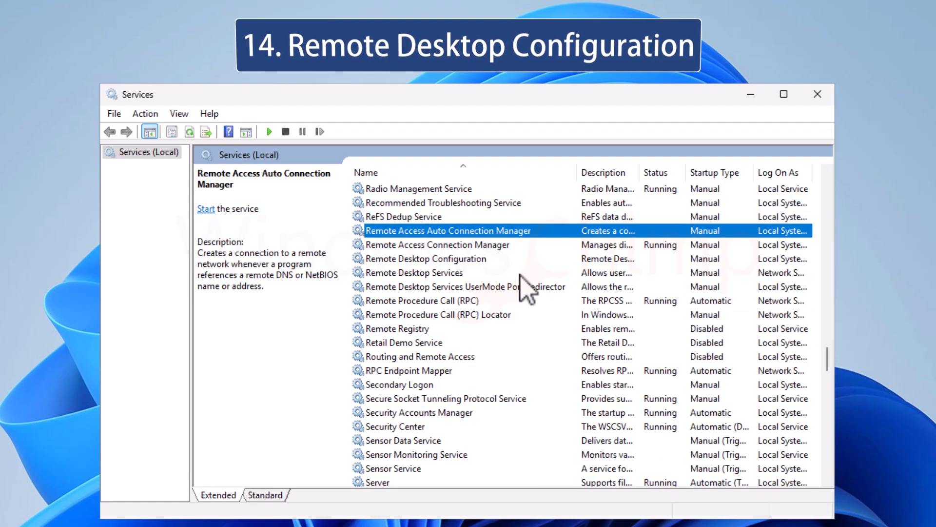
Disable Remote Desktop Configuration, Remote Desktop Services and Secondary Logon.
click(426, 259)
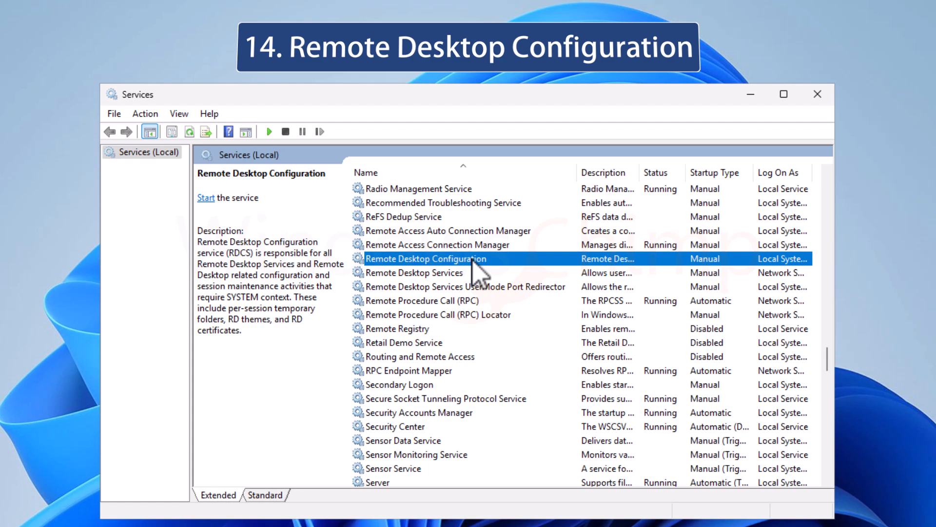
click(588, 293)
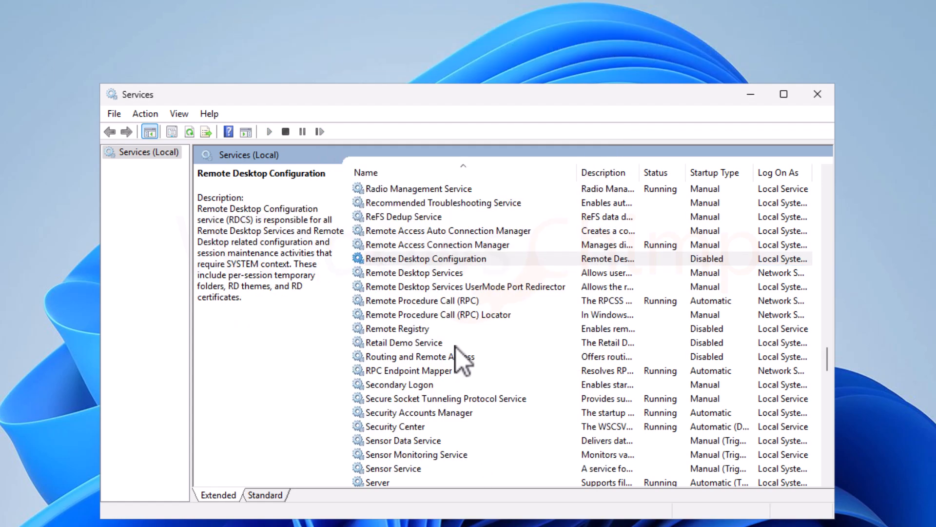
click(414, 272)
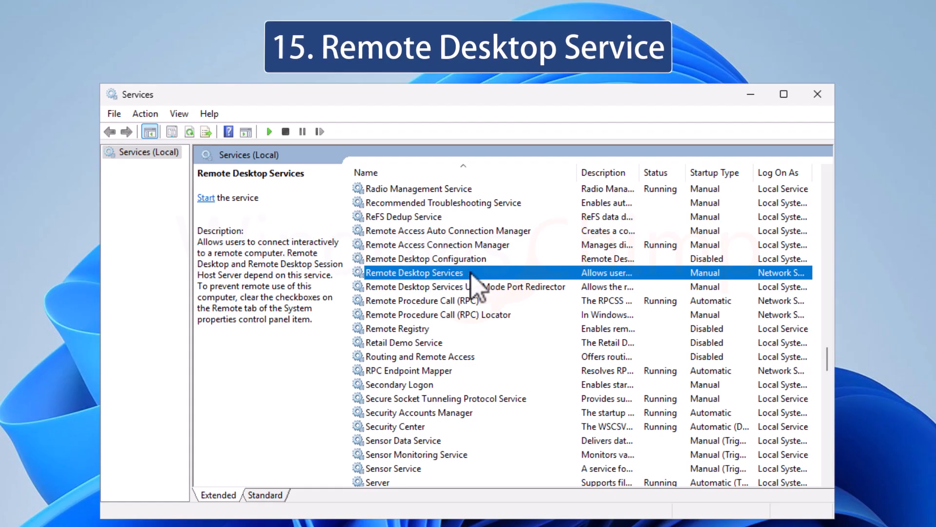
click(587, 293)
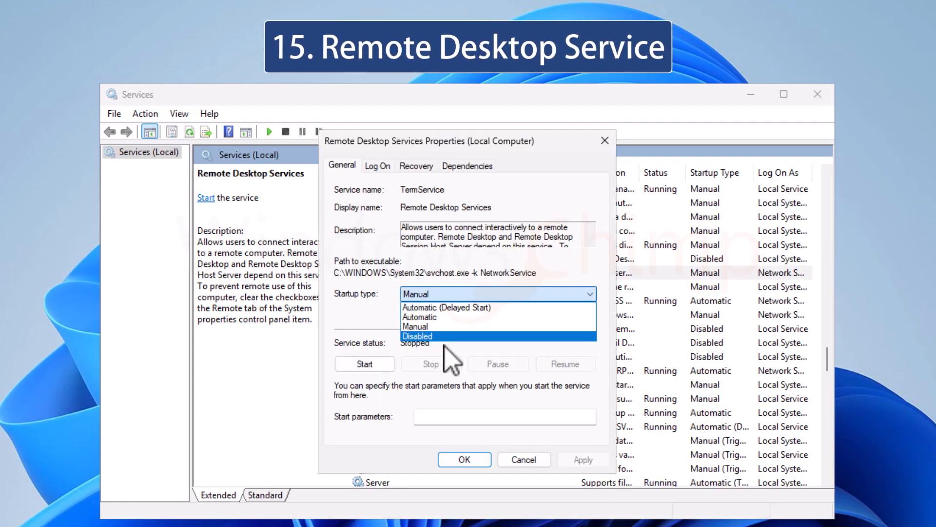
click(417, 335)
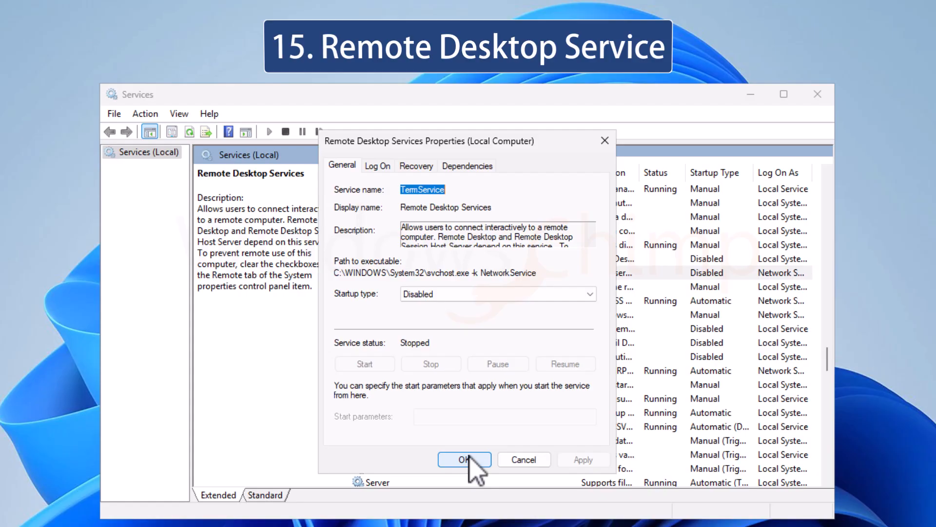
click(465, 460)
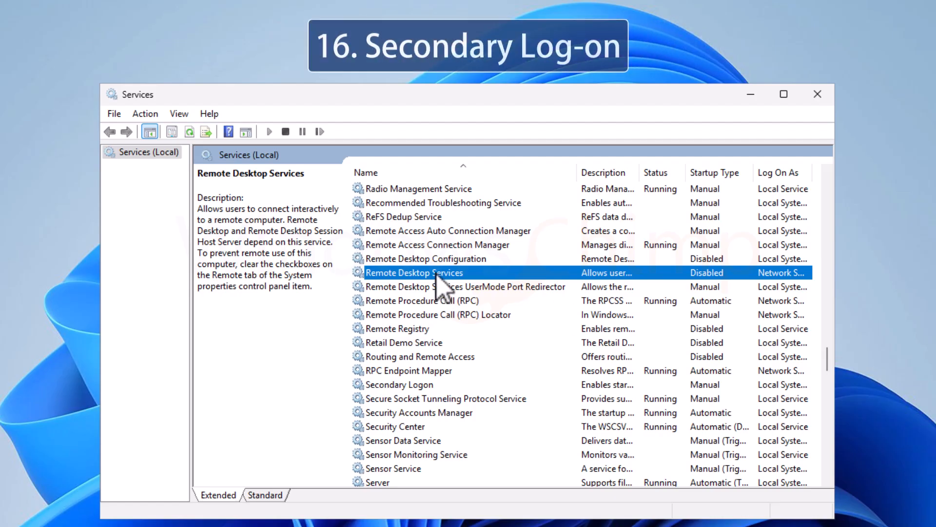
click(400, 384)
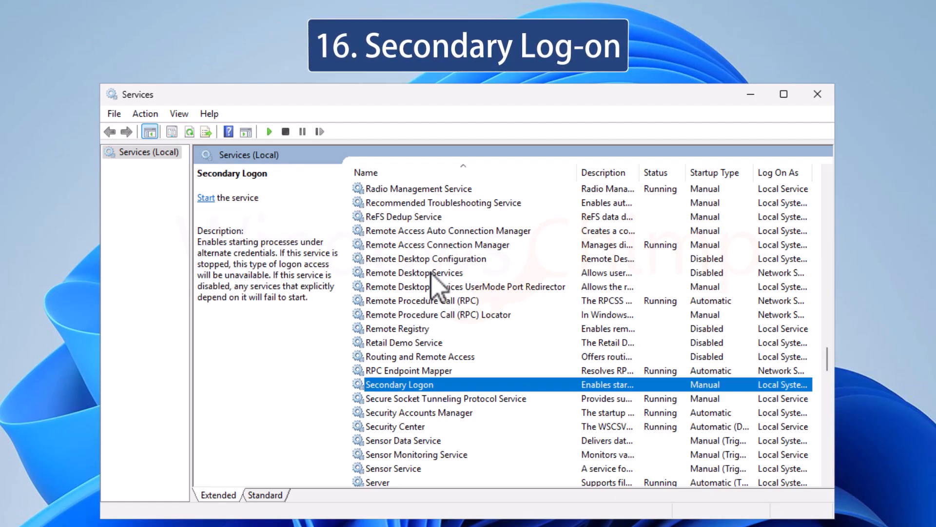
mouse_move(435, 340)
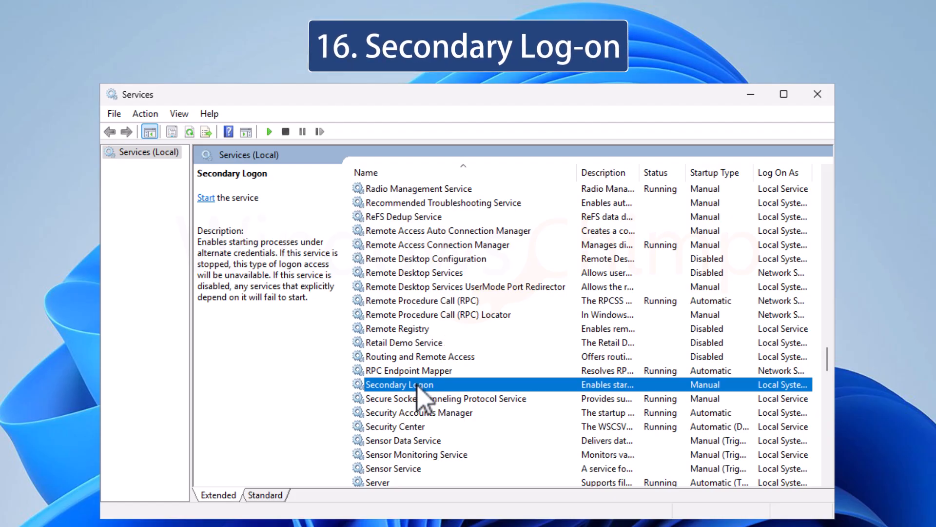
double_click(399, 384)
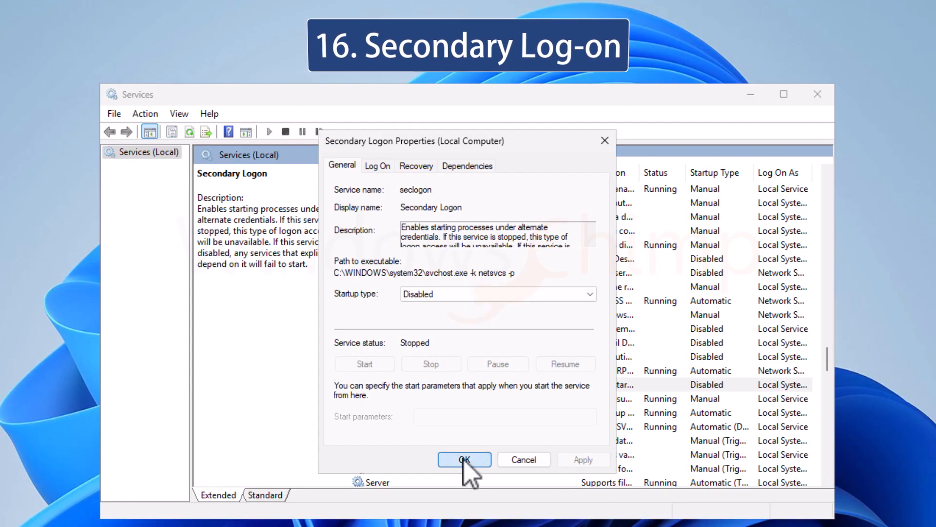
click(464, 460)
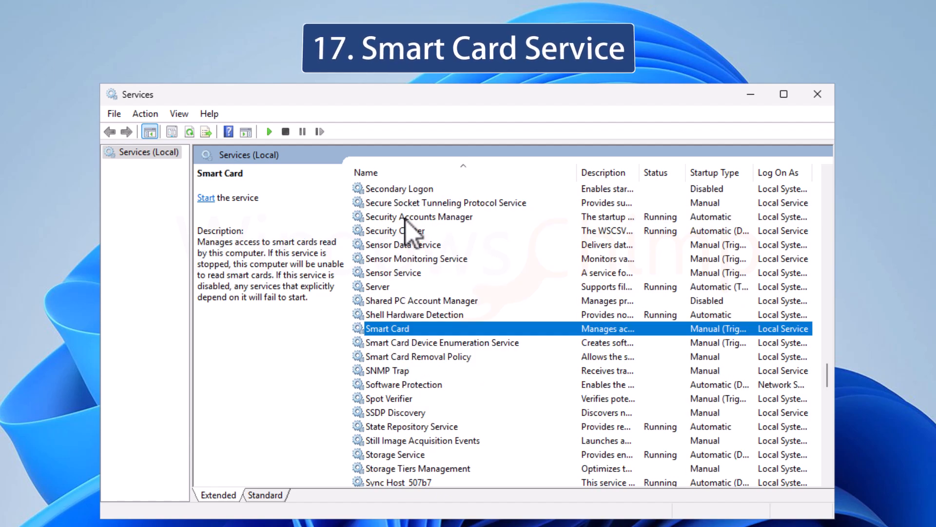
Set Smart Card, Smart Card Device Enumeration and Smart Card Removal Policy to Disabled.
double_click(387, 328)
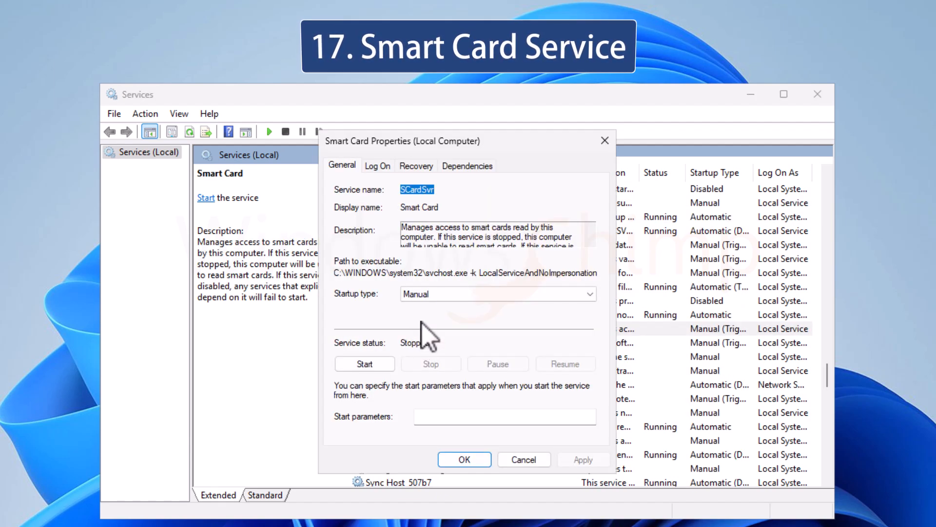
click(498, 293)
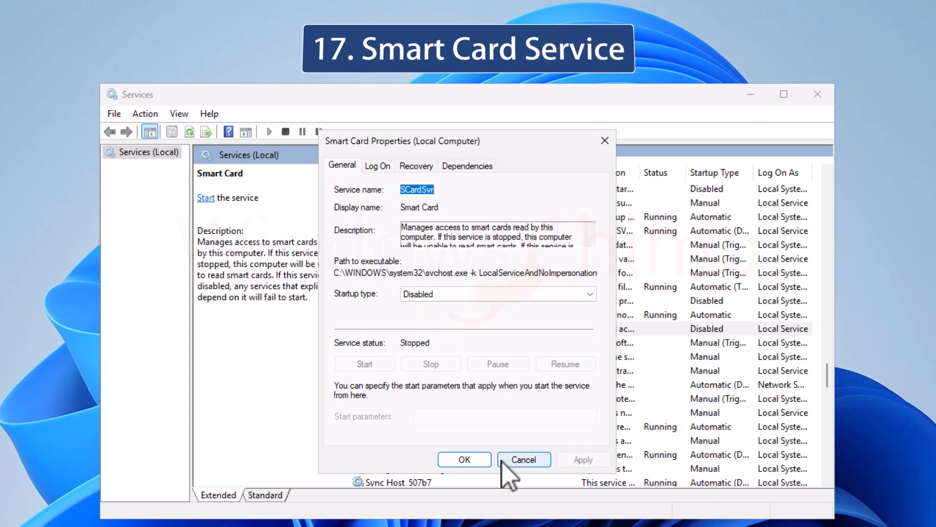
click(523, 459)
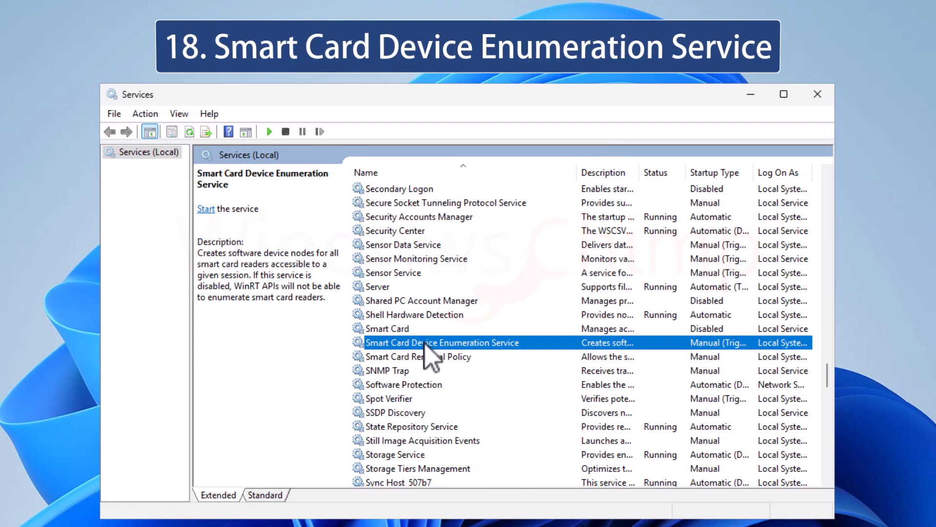
double_click(442, 343)
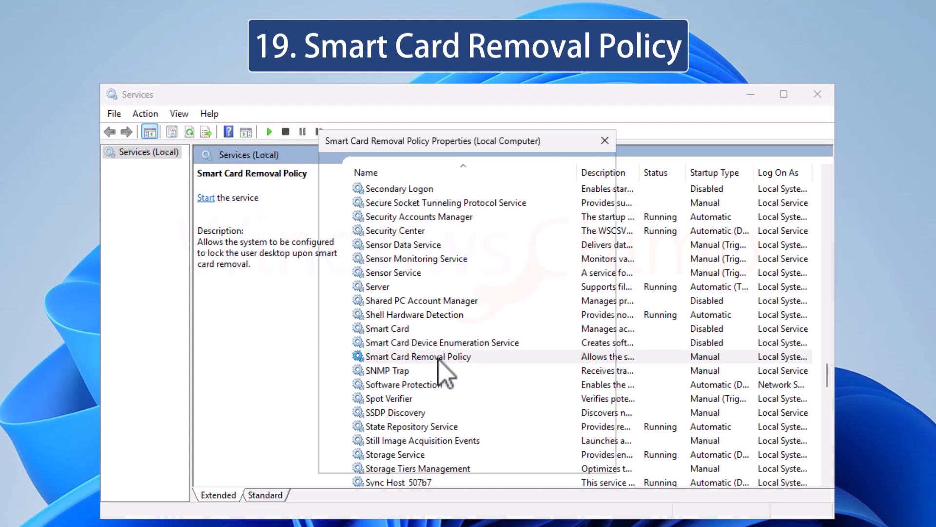
double_click(420, 356)
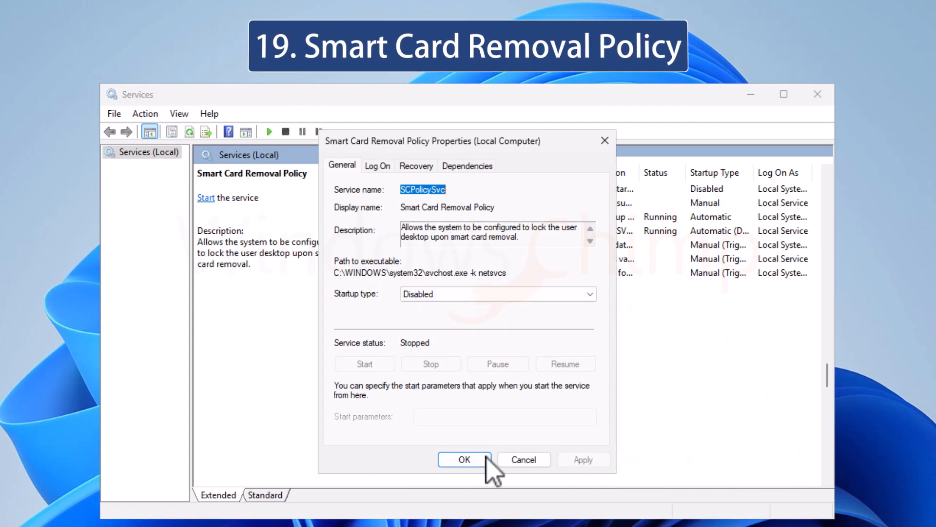
click(464, 459)
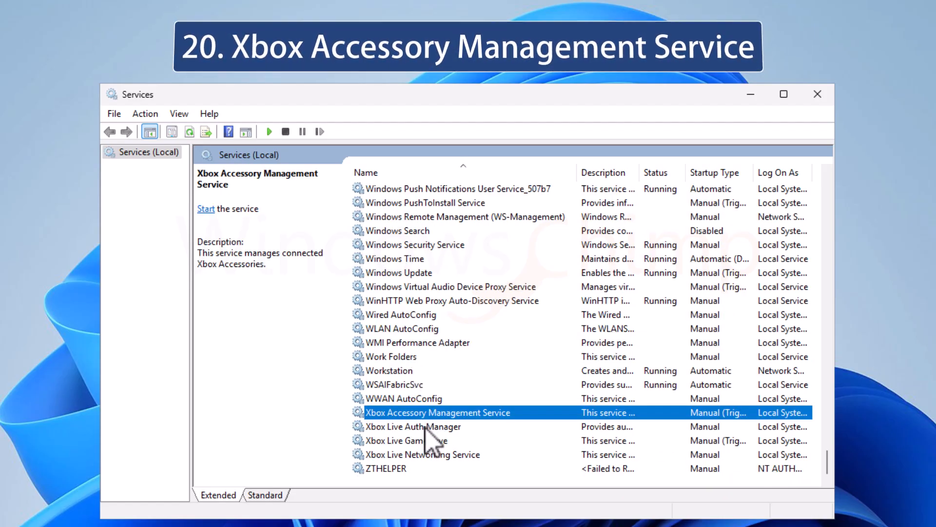
Disable Xbox Accessory Management, Live Auth Manager, Live Game Save and Live Networking.
click(406, 440)
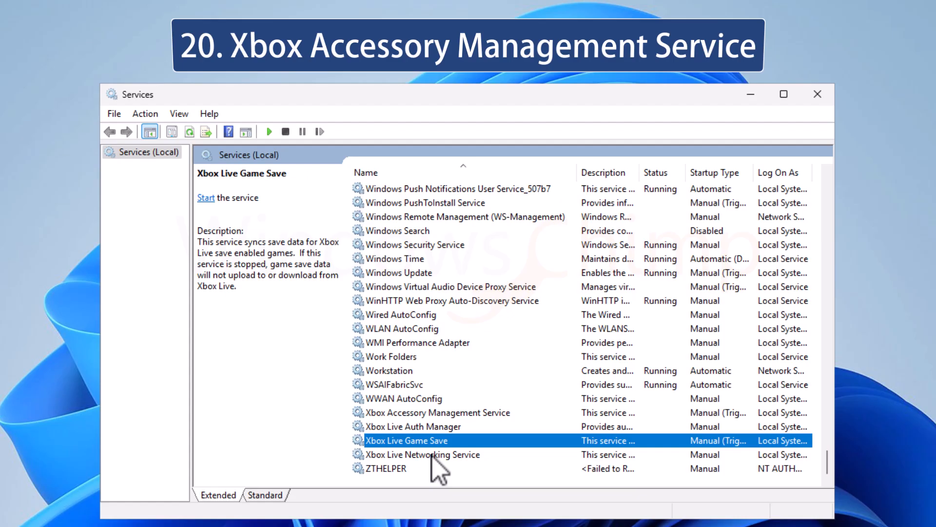
click(438, 412)
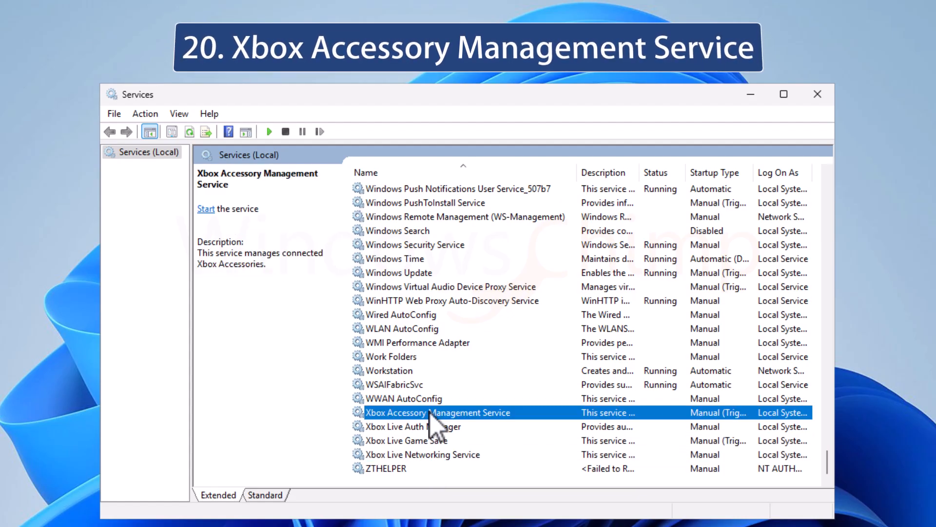
mouse_move(474, 427)
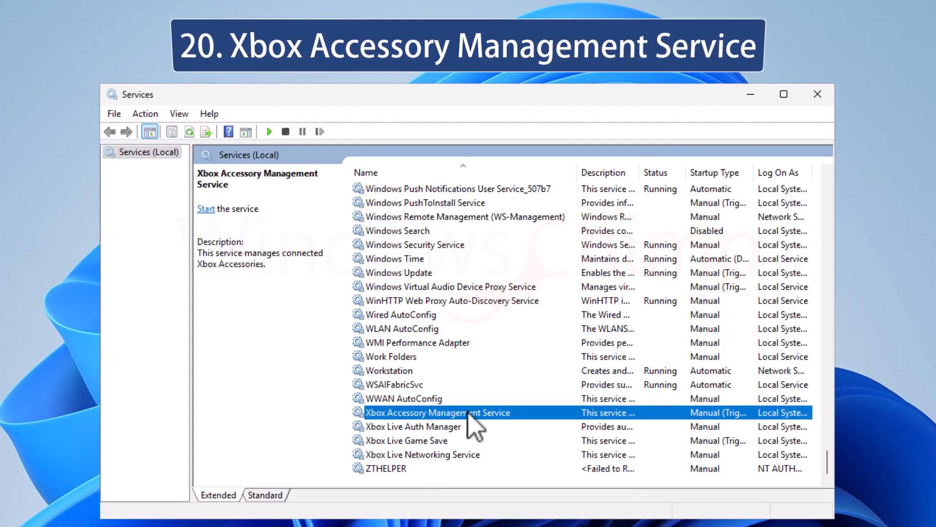
double_click(438, 412)
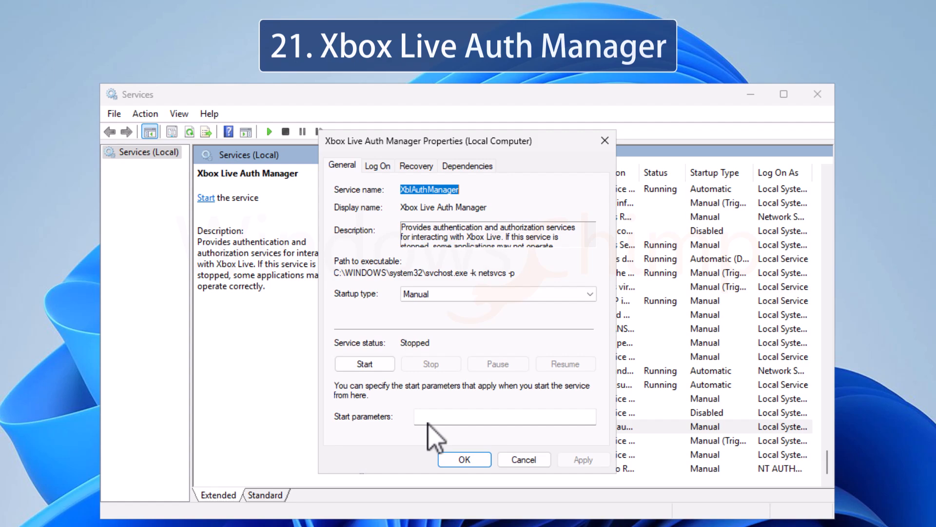
click(497, 293)
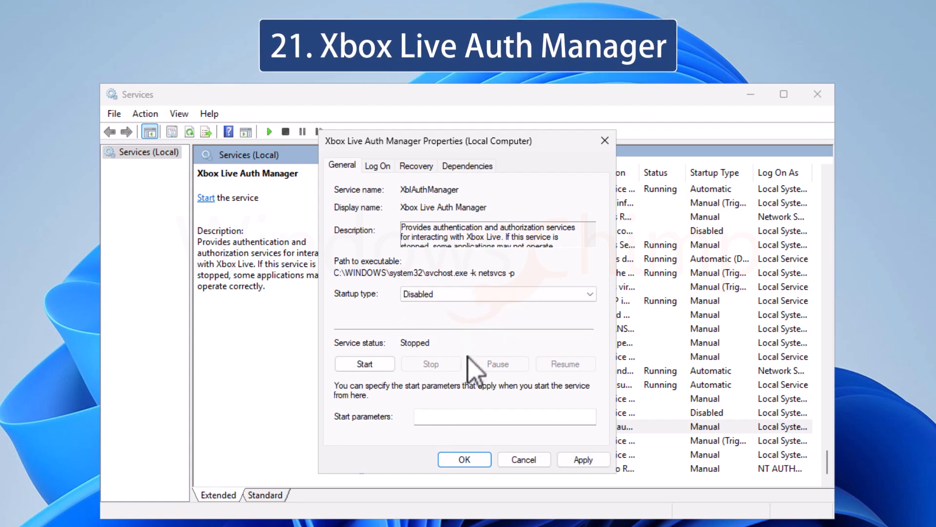
click(464, 459)
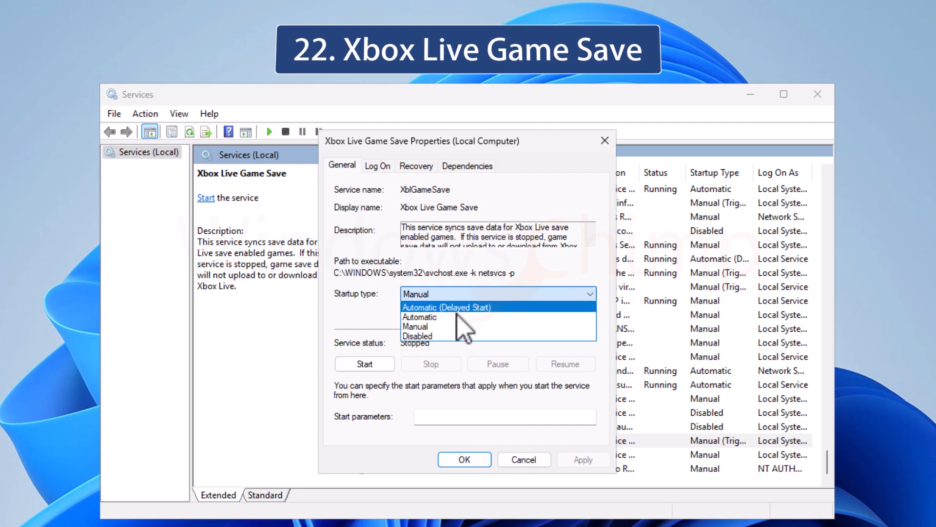
click(418, 335)
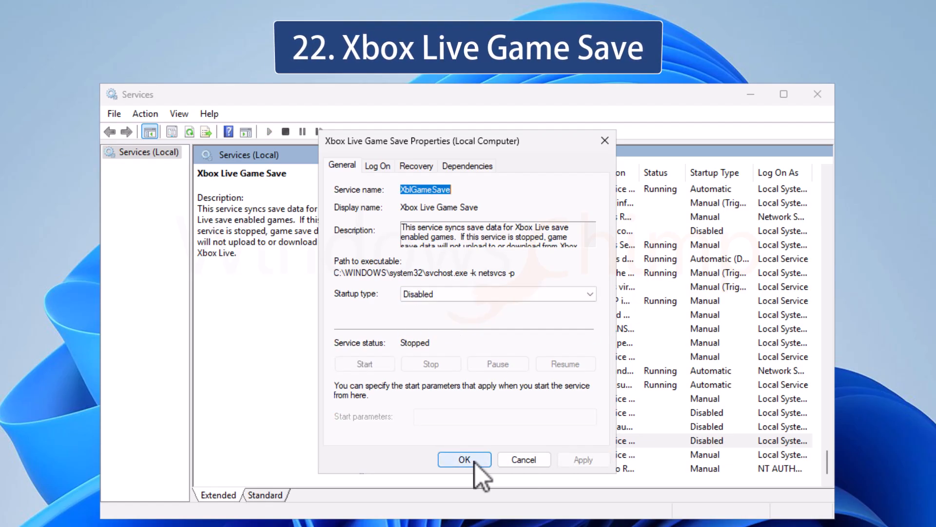
click(465, 459)
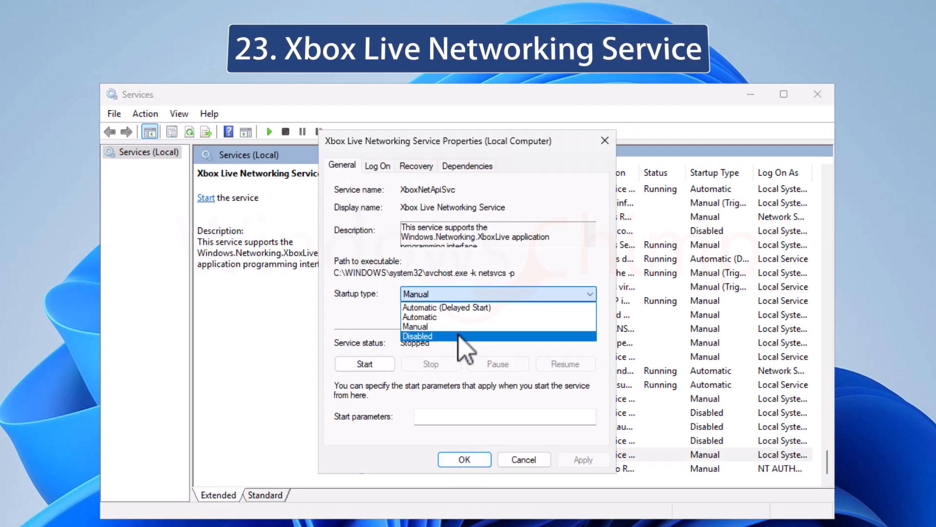
click(464, 460)
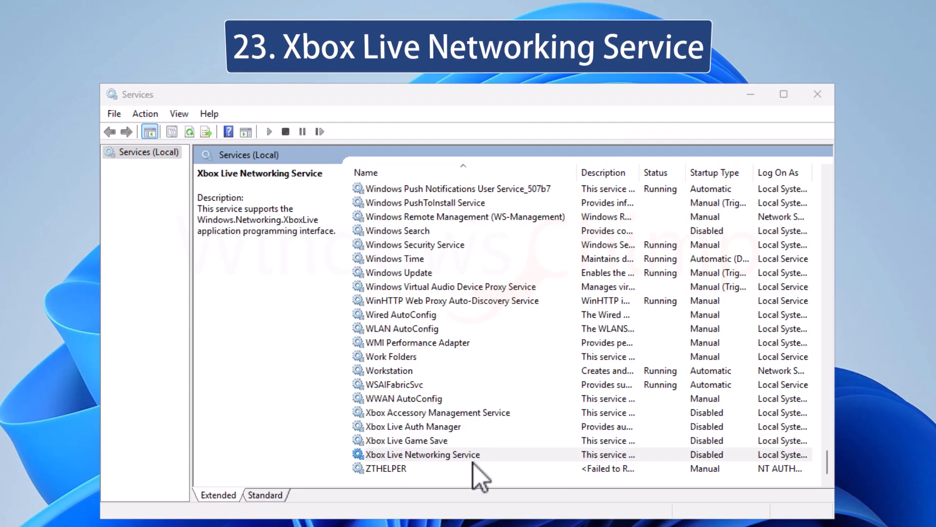
click(422, 454)
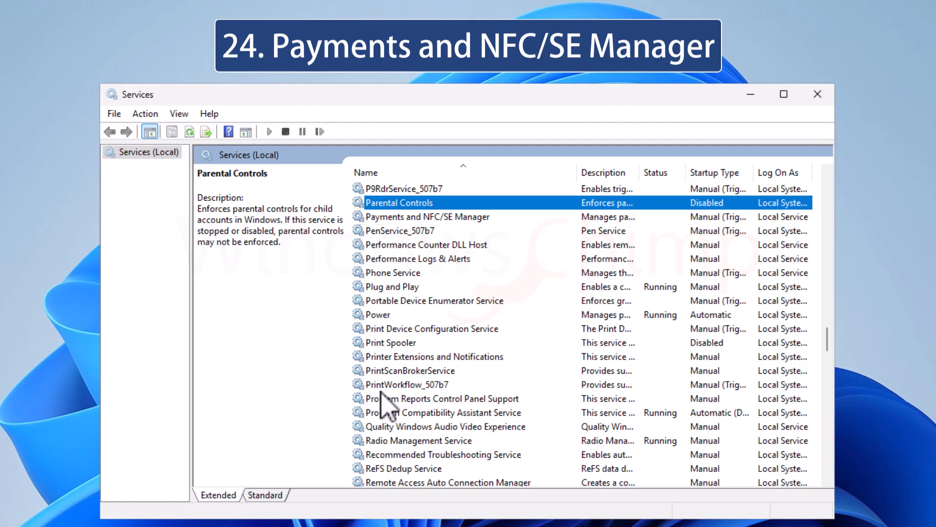
Change Payments and NFC/SE Manager's startup type to Disabled.
click(427, 217)
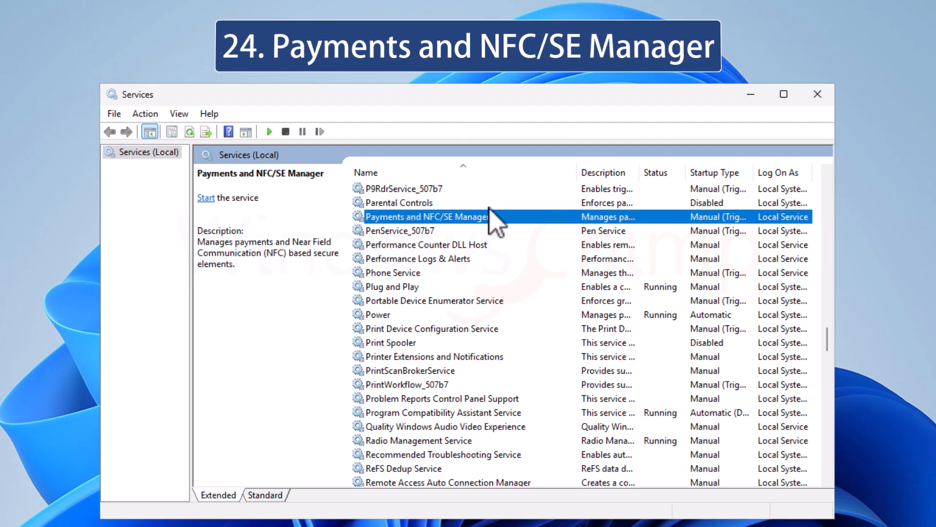
double_click(425, 216)
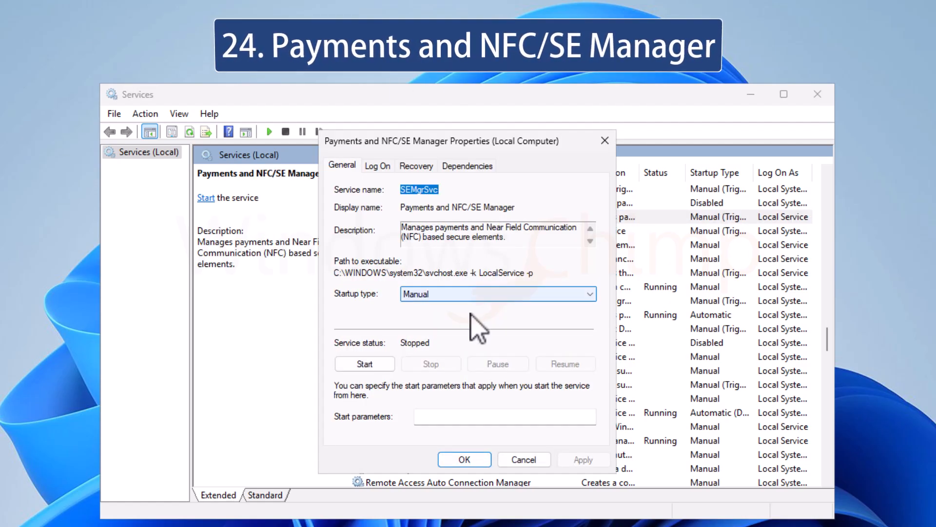
click(498, 293)
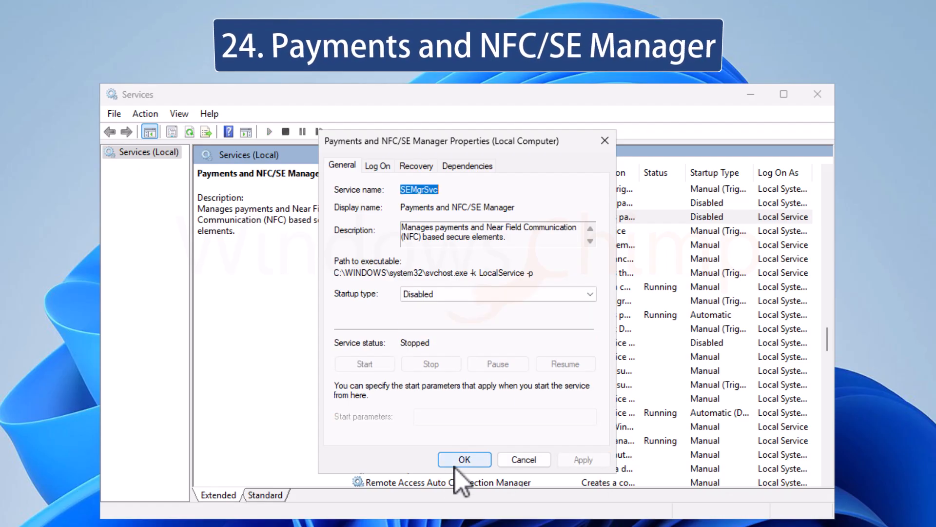
click(464, 459)
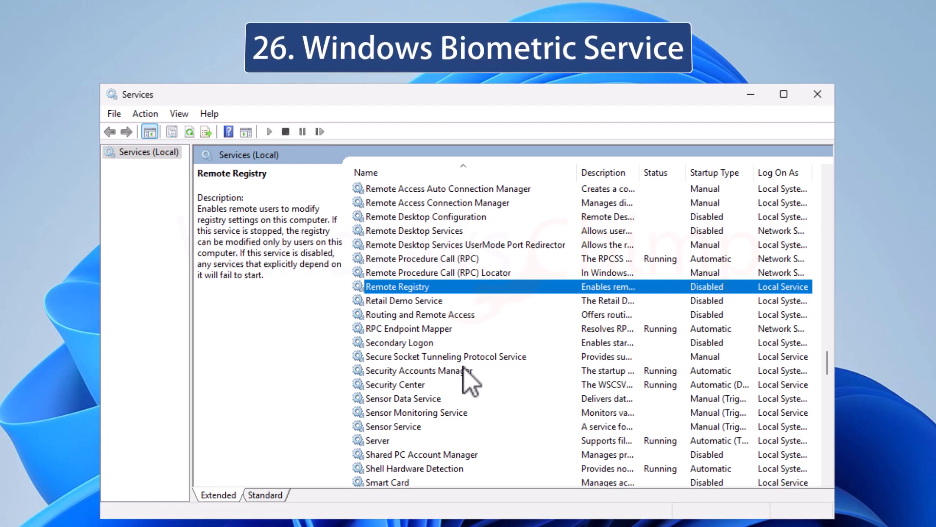
Set Windows Biometric Service to Disabled, then open Windows Insider Service settings.
click(420, 314)
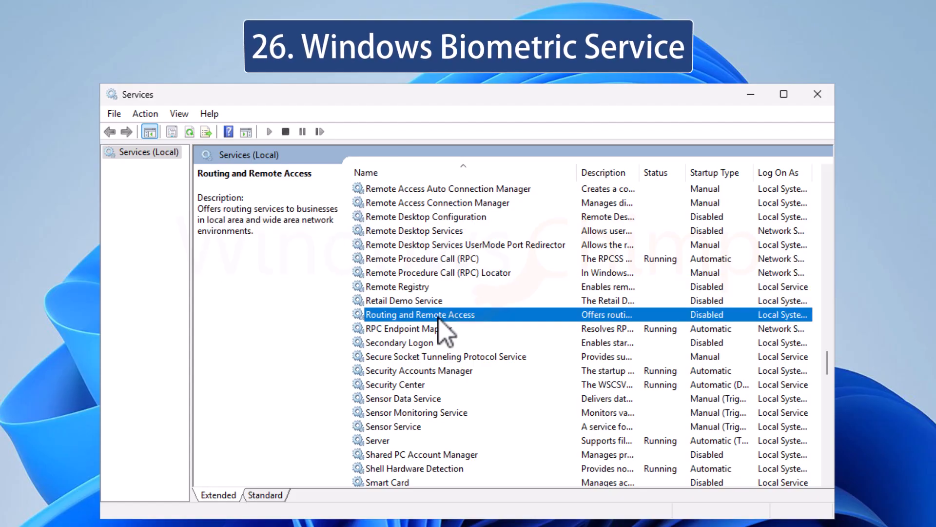
scroll(down, 3)
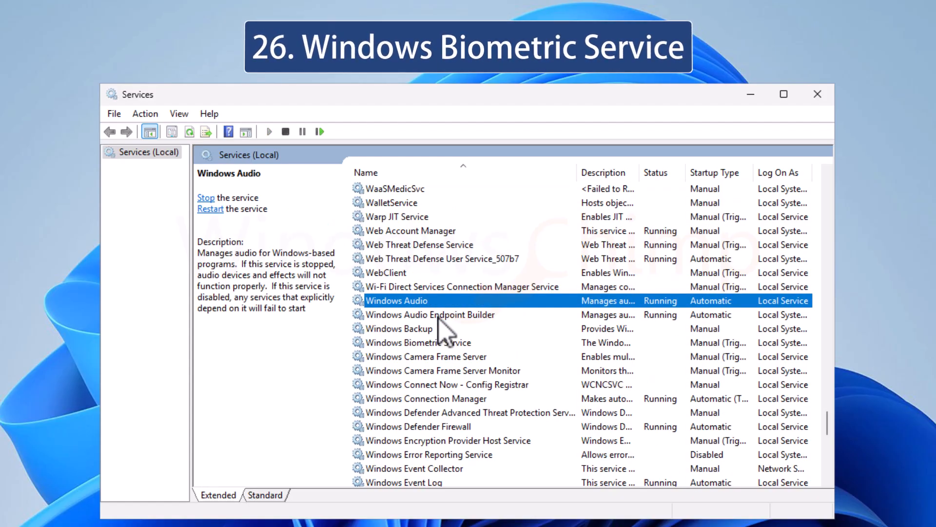
click(419, 342)
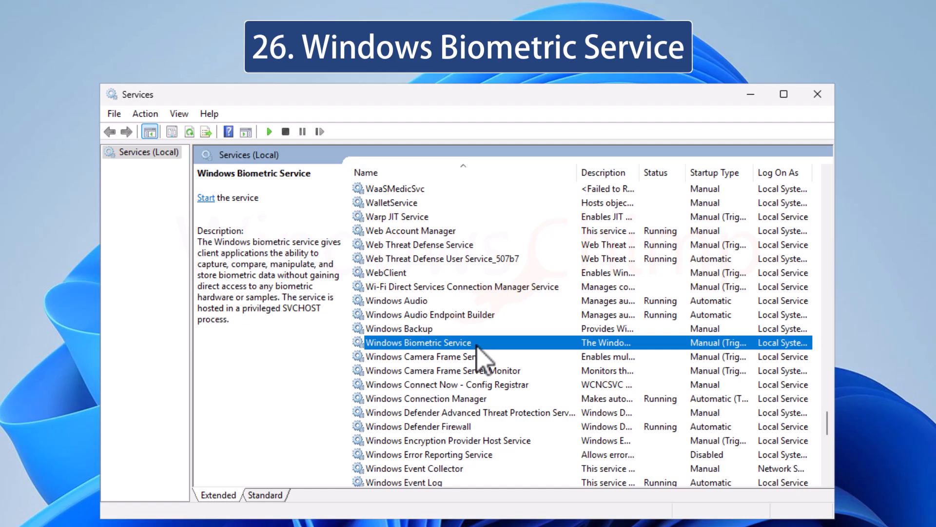
double_click(418, 342)
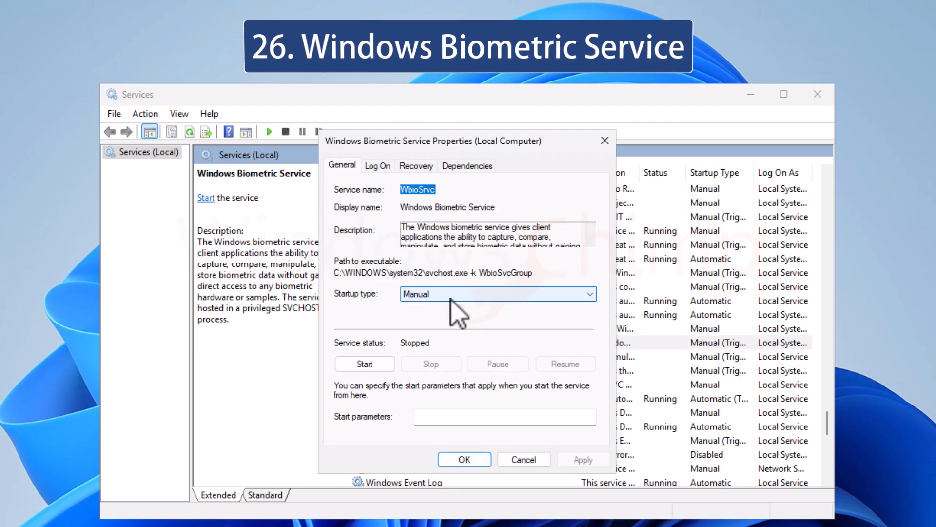
click(418, 293)
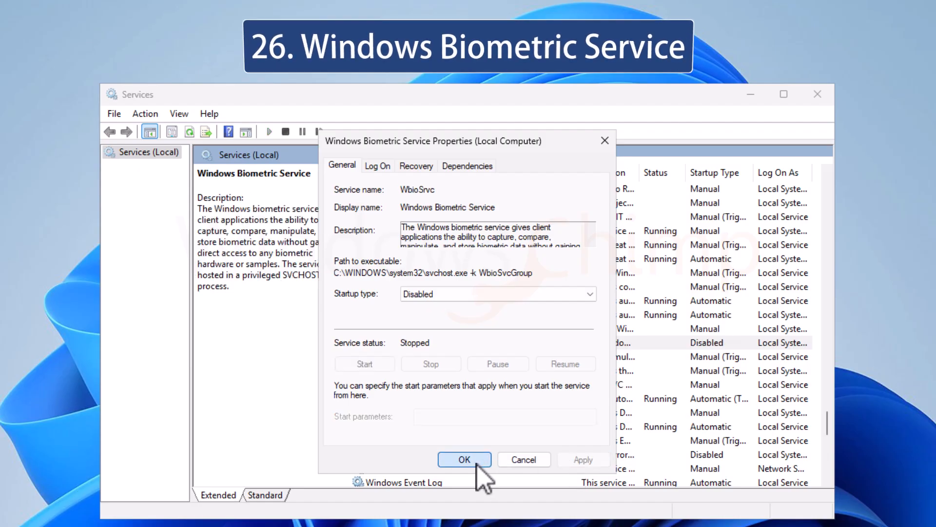
click(465, 459)
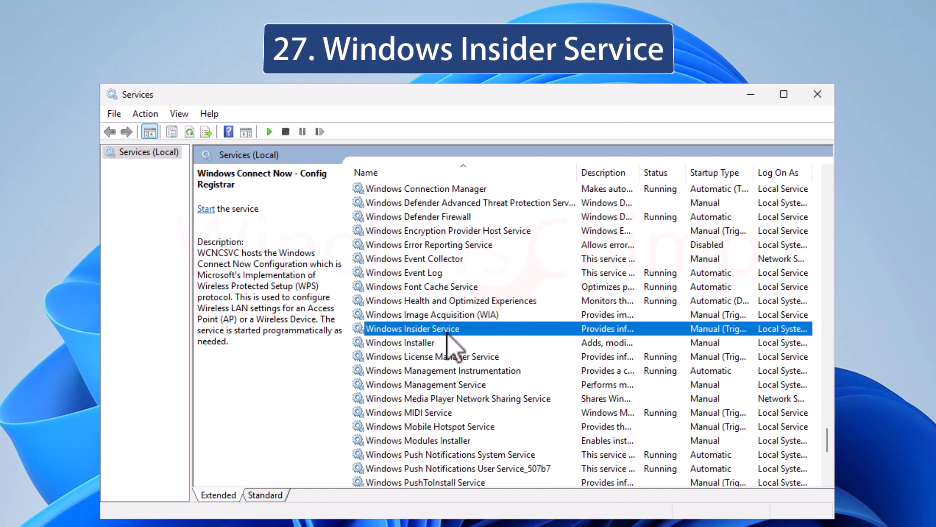
double_click(413, 327)
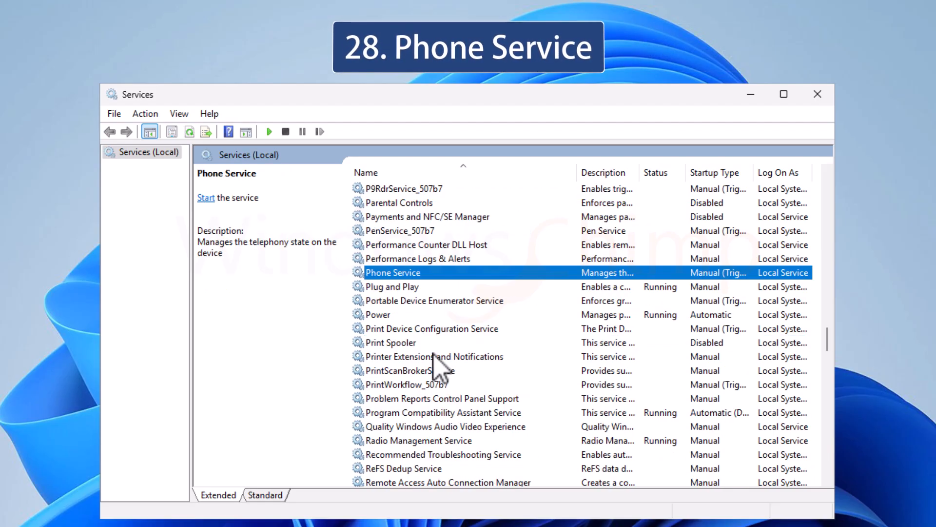
Set Phone Service, Windows Mobile Hotspot Service and Windows Image Acquisition (WIA) to Disabled.
double_click(393, 272)
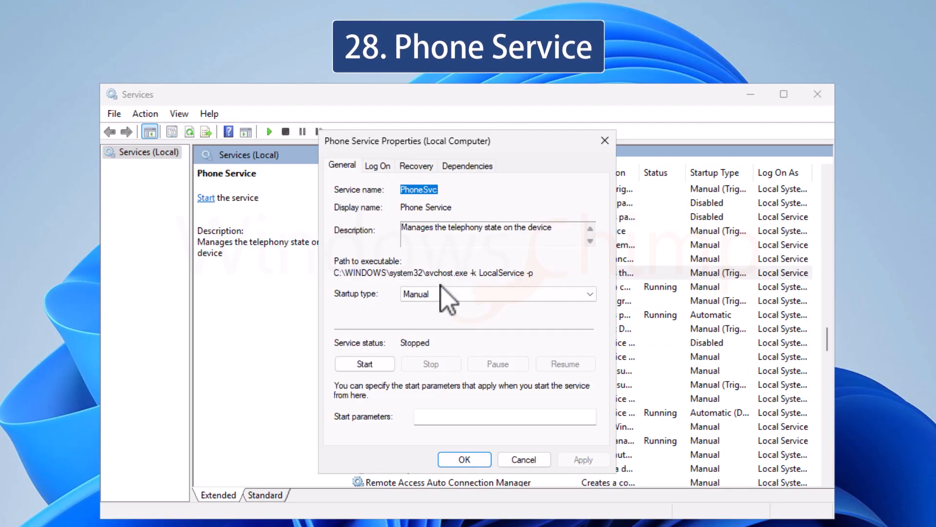
click(464, 459)
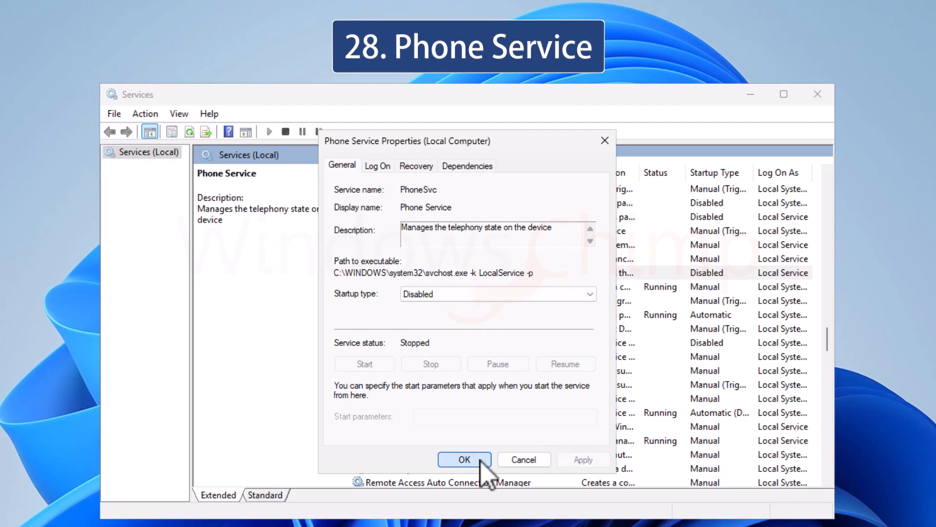
click(465, 459)
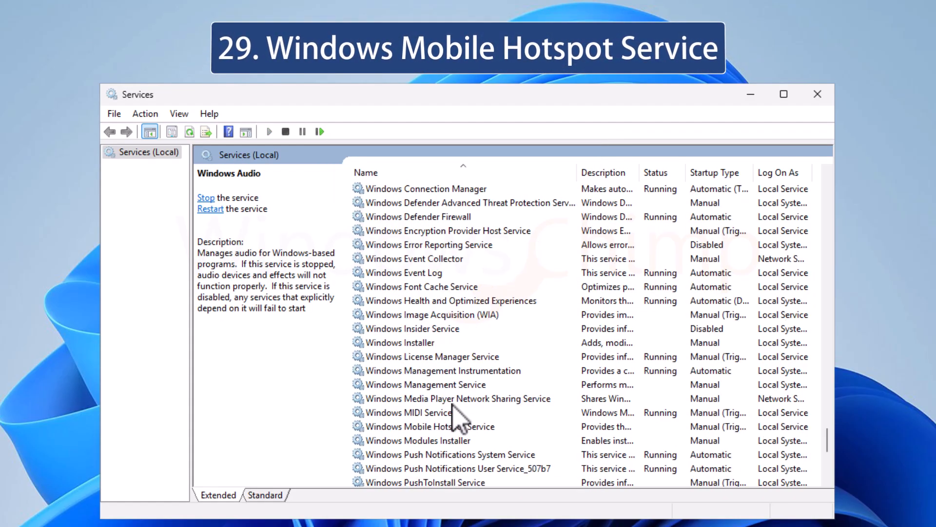
double_click(426, 426)
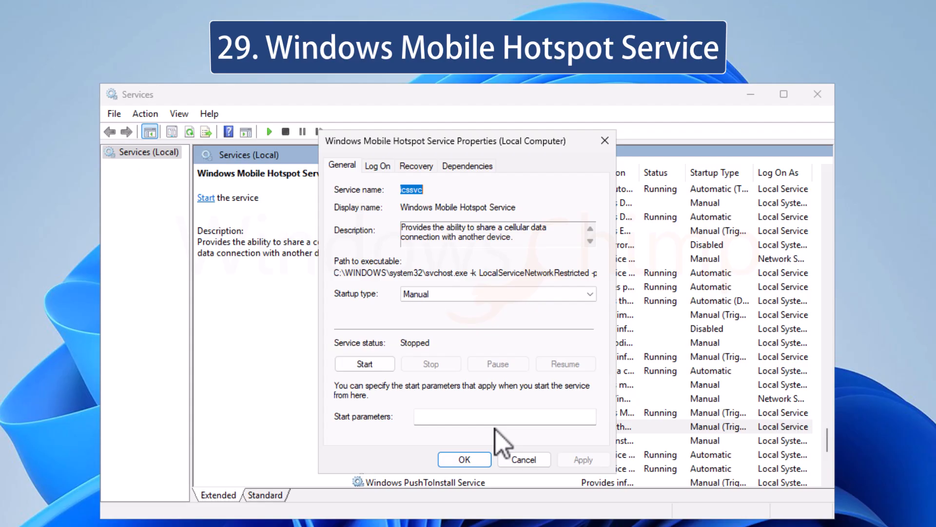
click(497, 293)
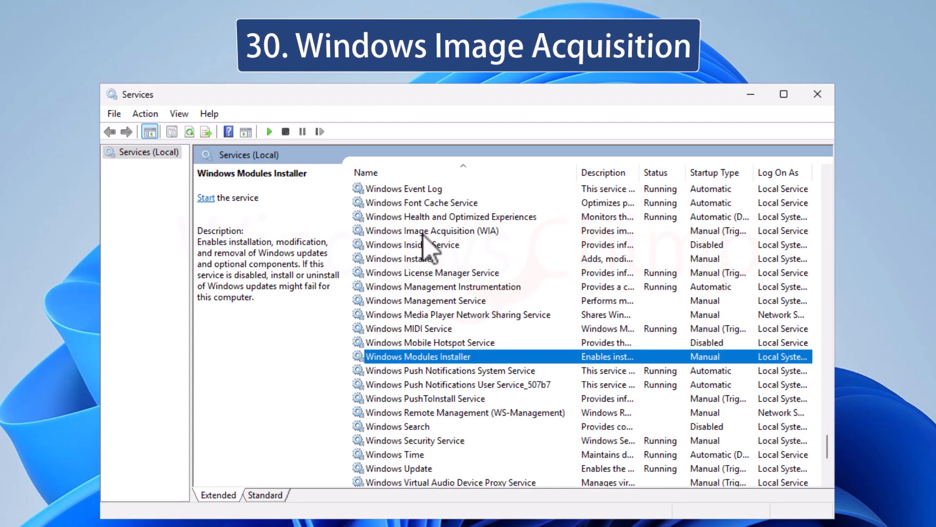
click(430, 230)
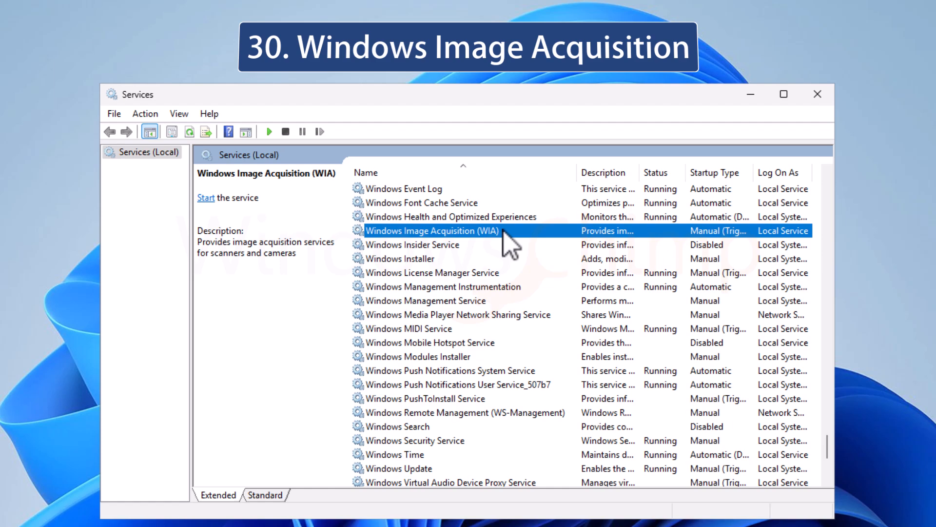
double_click(433, 231)
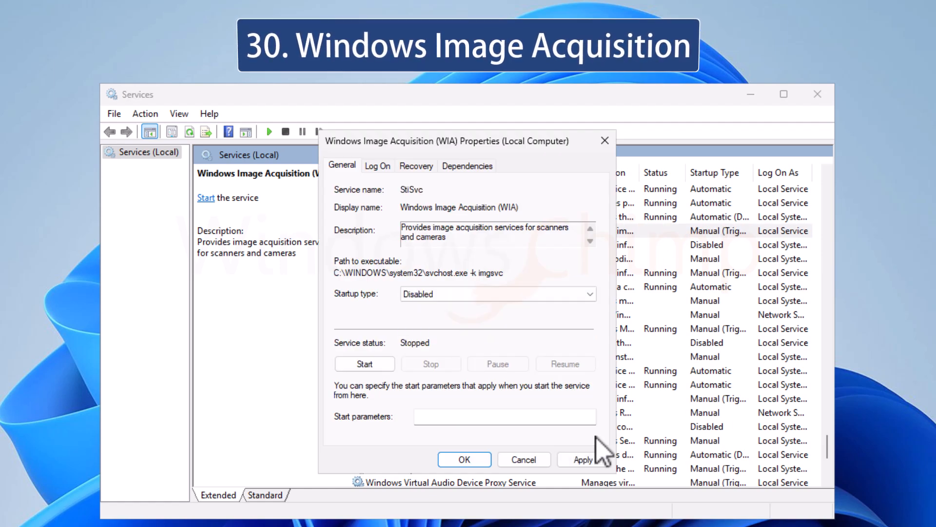
click(464, 460)
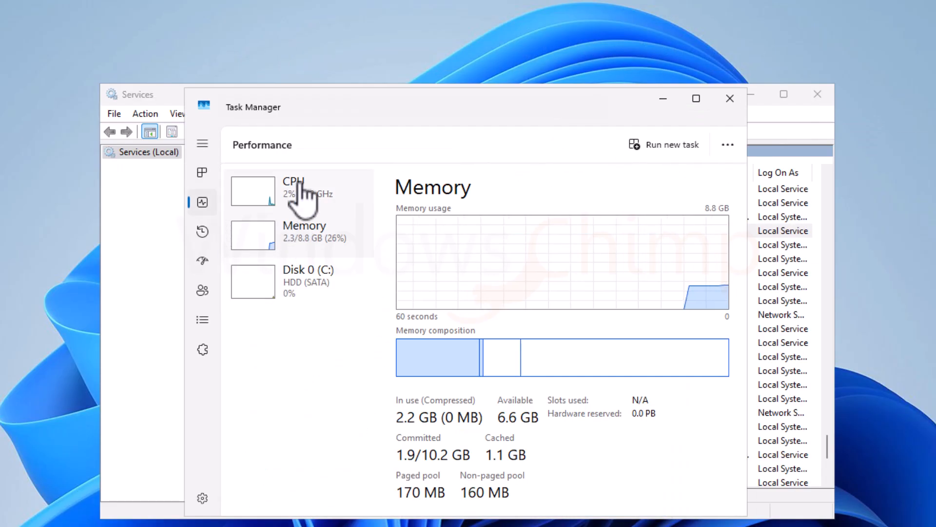
View CPU utilization (about 1%), then memory usage (26%) in Task Manager Performance.
click(292, 188)
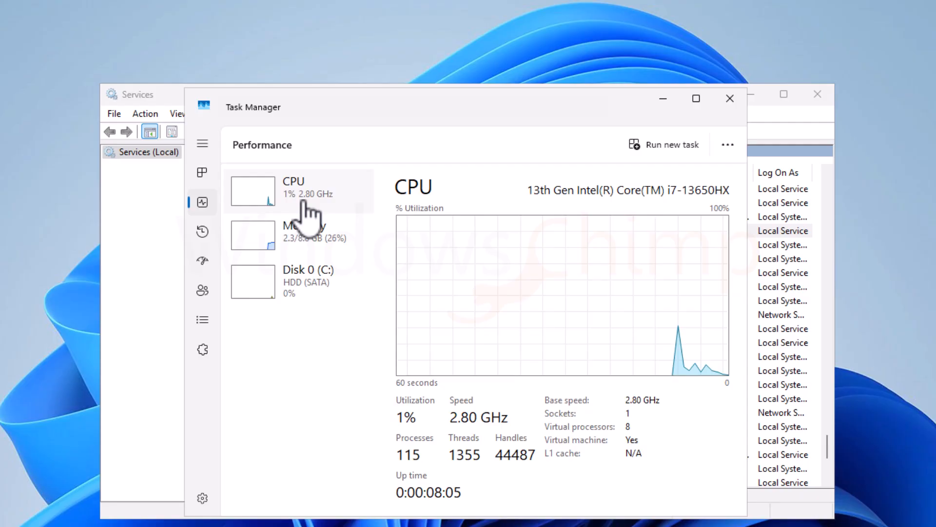
mouse_move(306, 248)
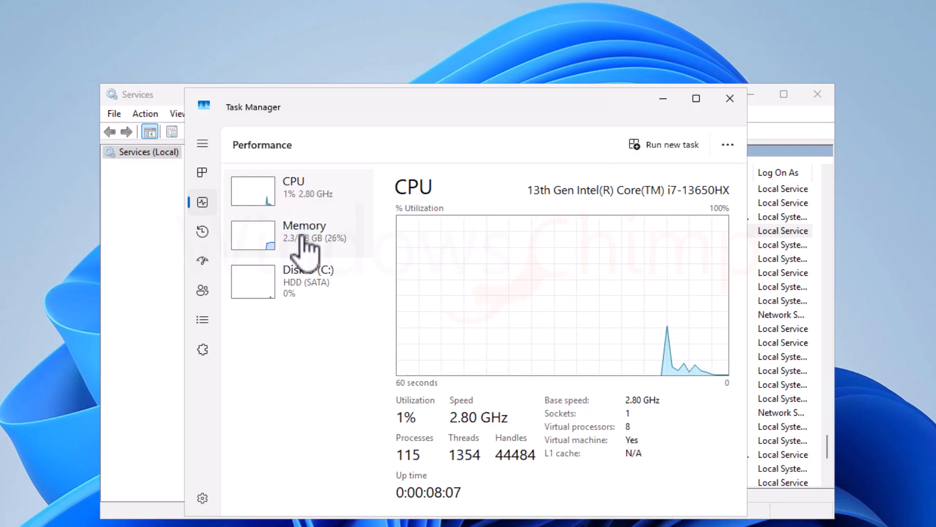
click(304, 232)
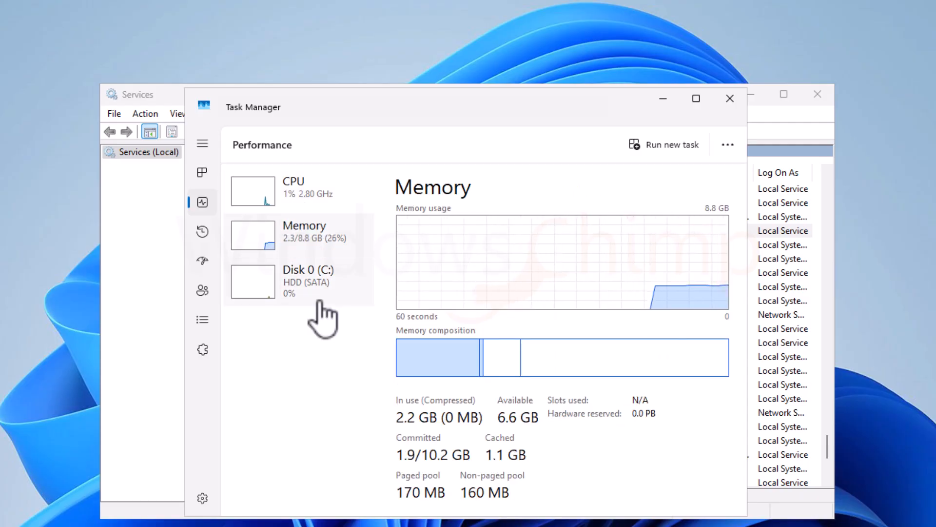